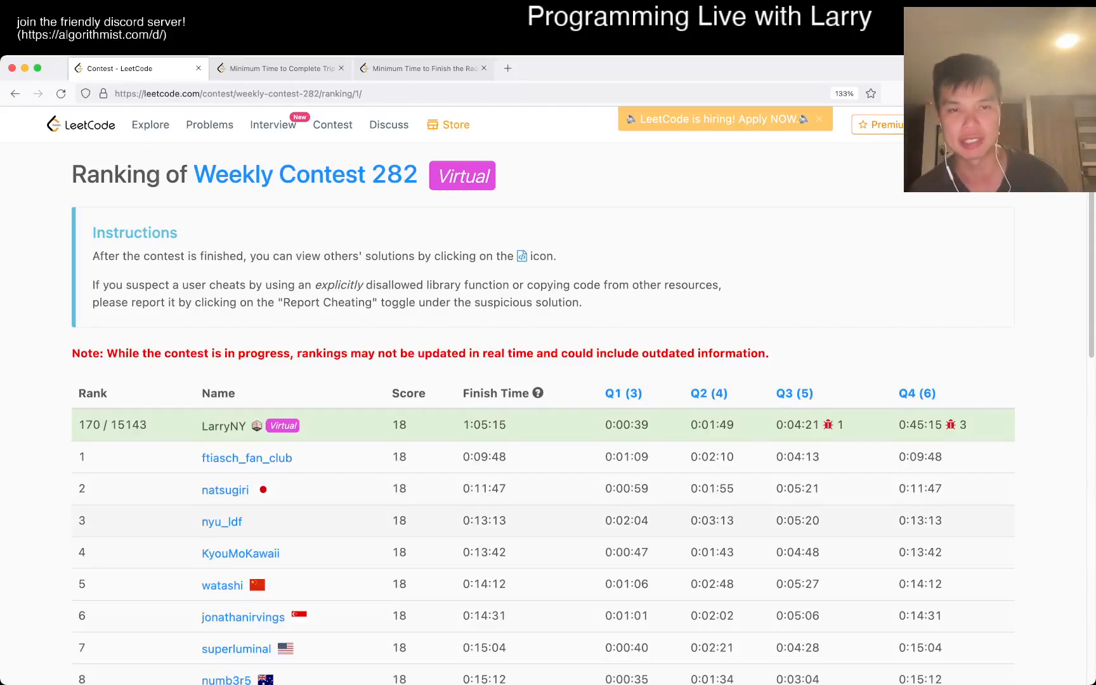
Step: Switch from the Weekly Contest 282 ranking to the Minimum Time to Complete Trips problem
click(279, 69)
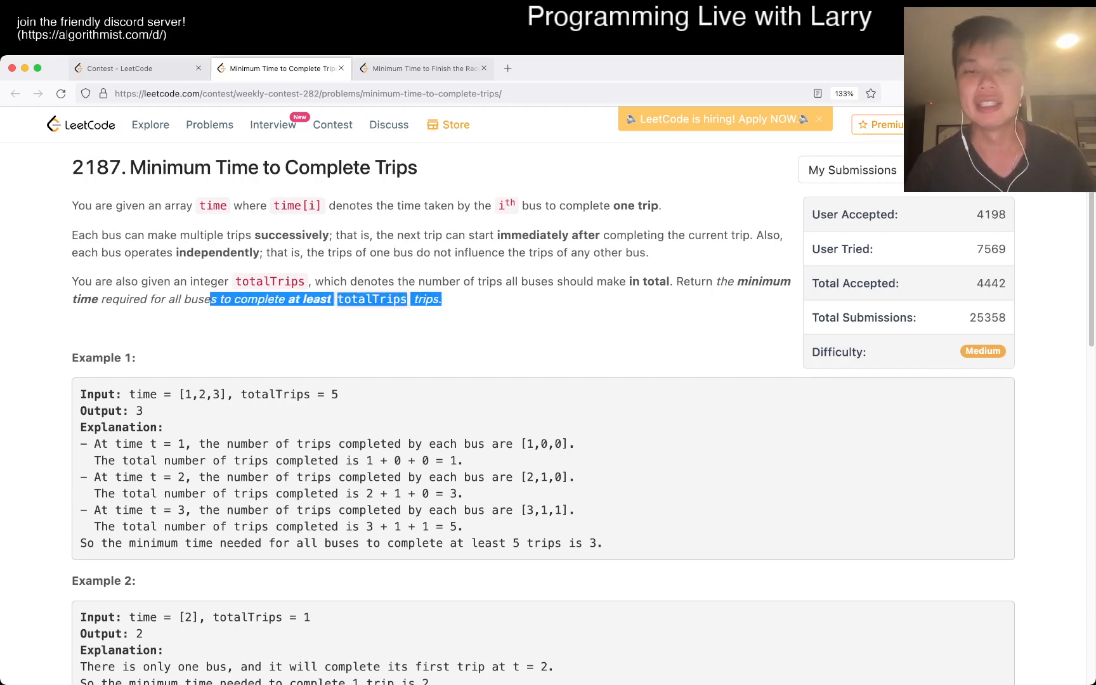
Step: Write a docstring sketching the F…FT…T answer pattern with a 'v' marker above the boundary
scroll(down, 3)
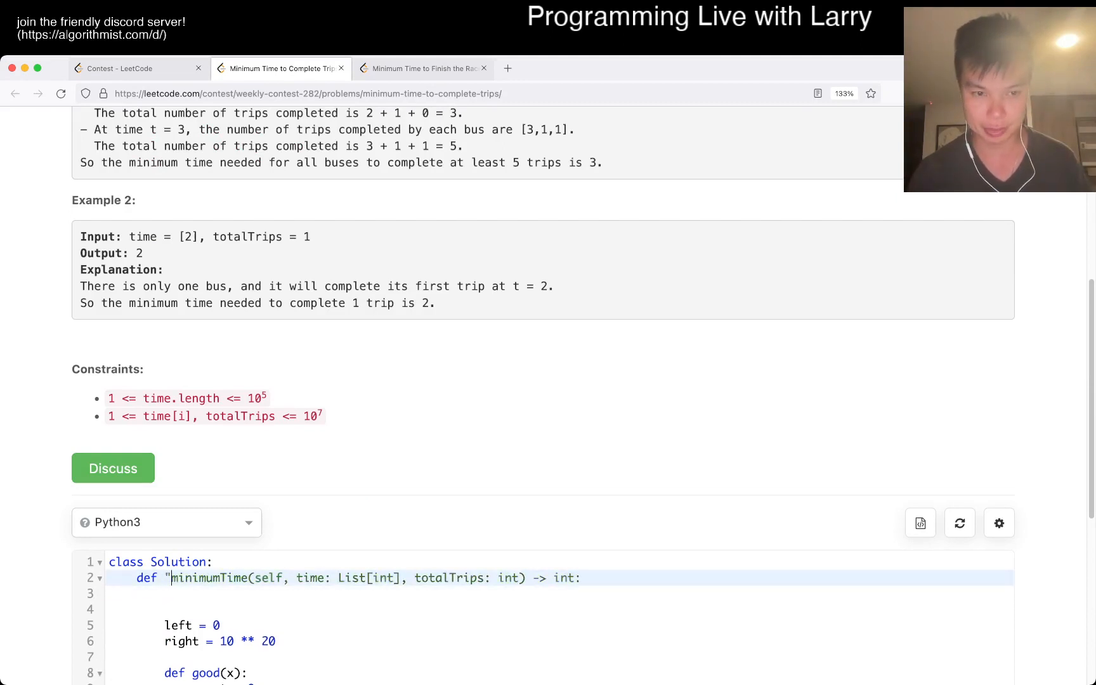
text(""")
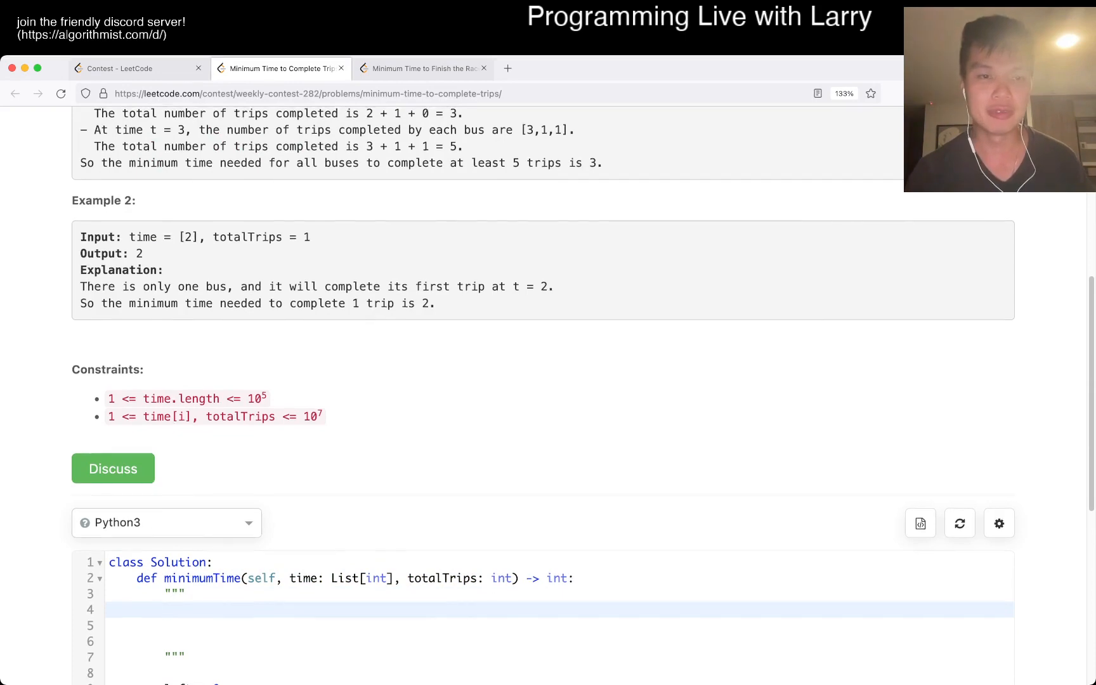
scroll(up, 3)
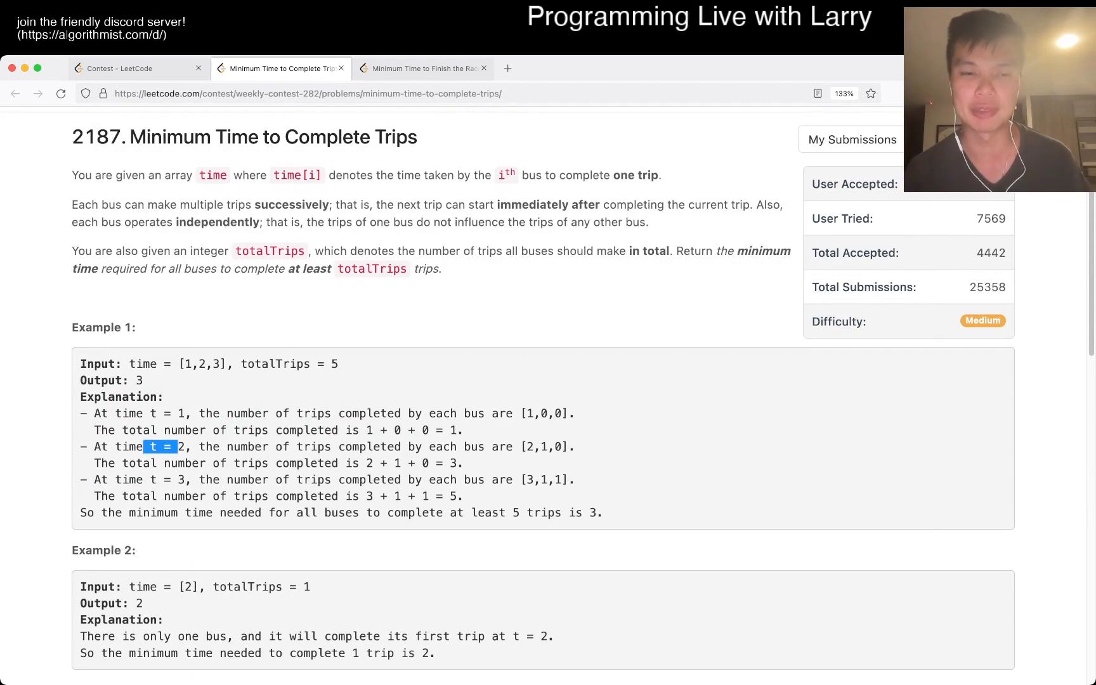
scroll(down, 3)
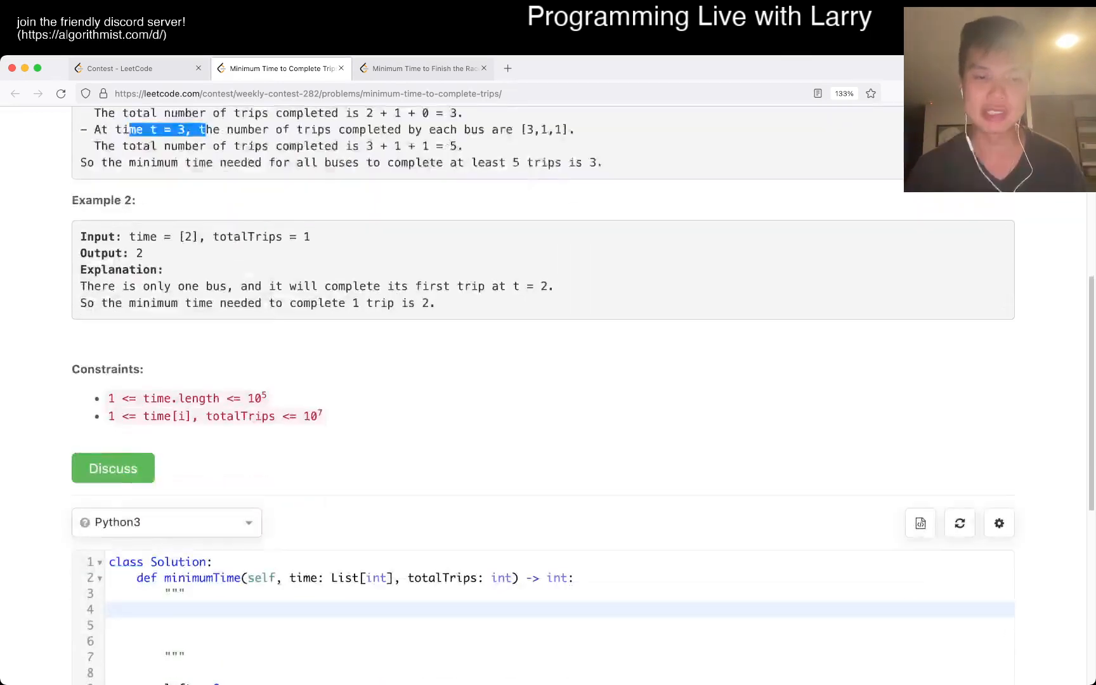
scroll(down, 3)
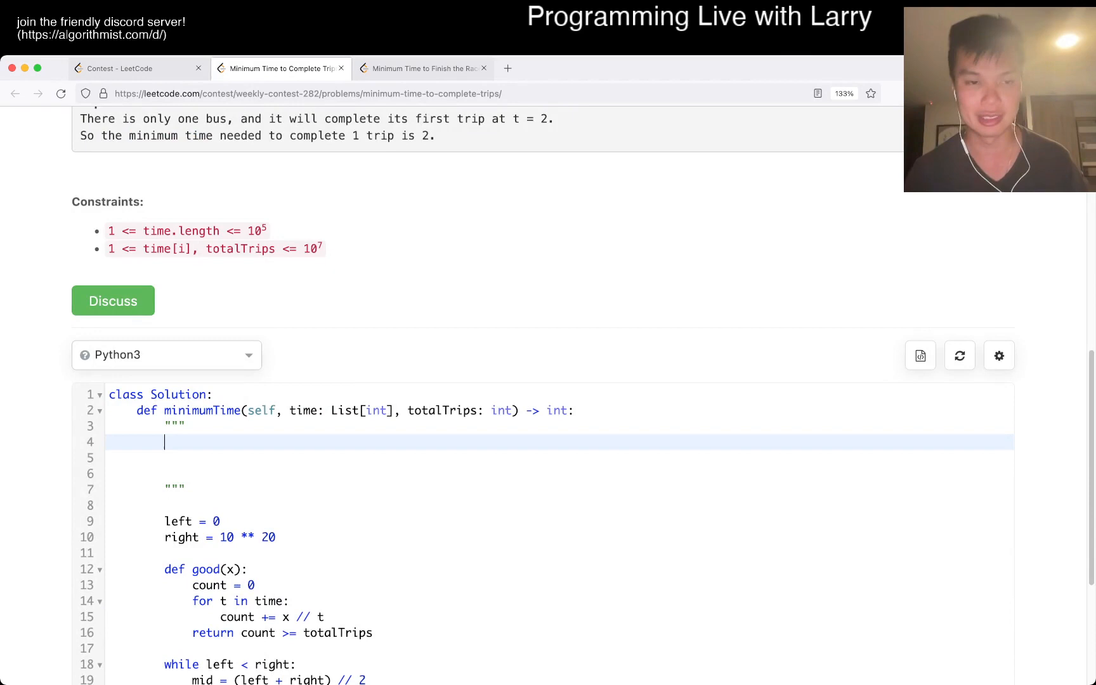
text(F)
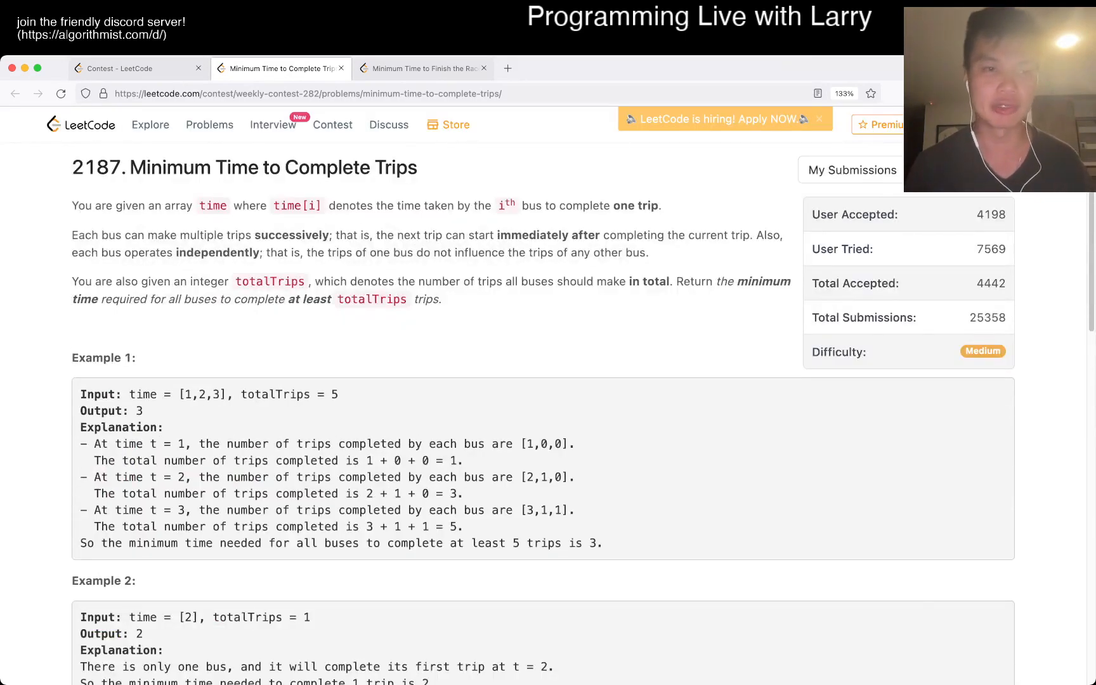
scroll(down, 3)
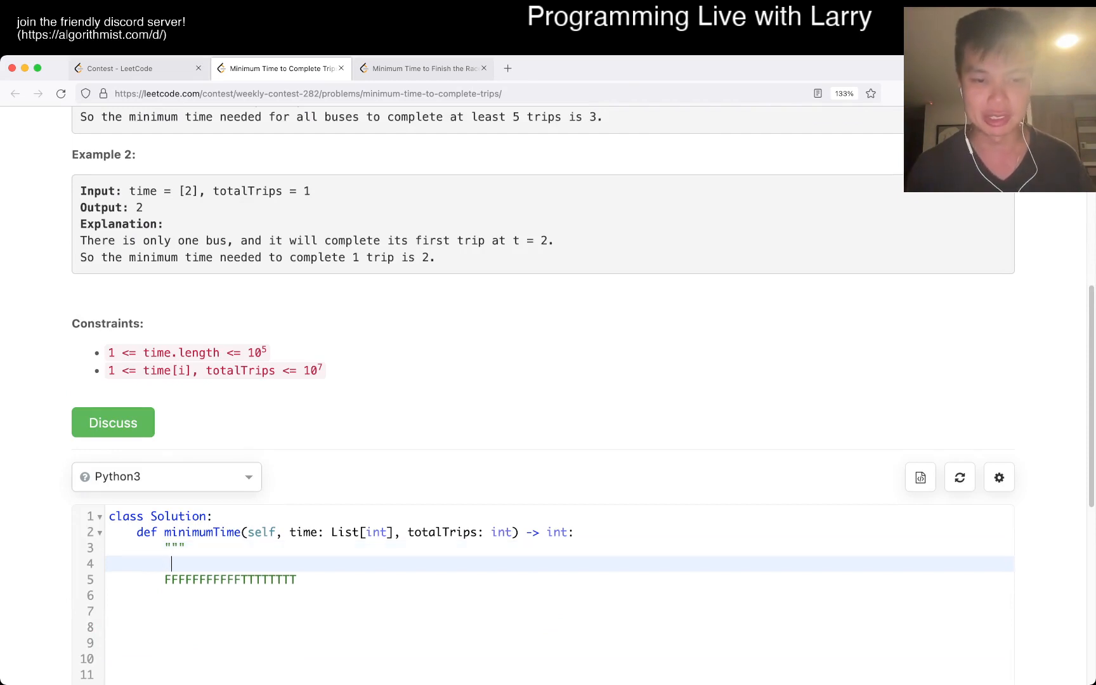
text(v)
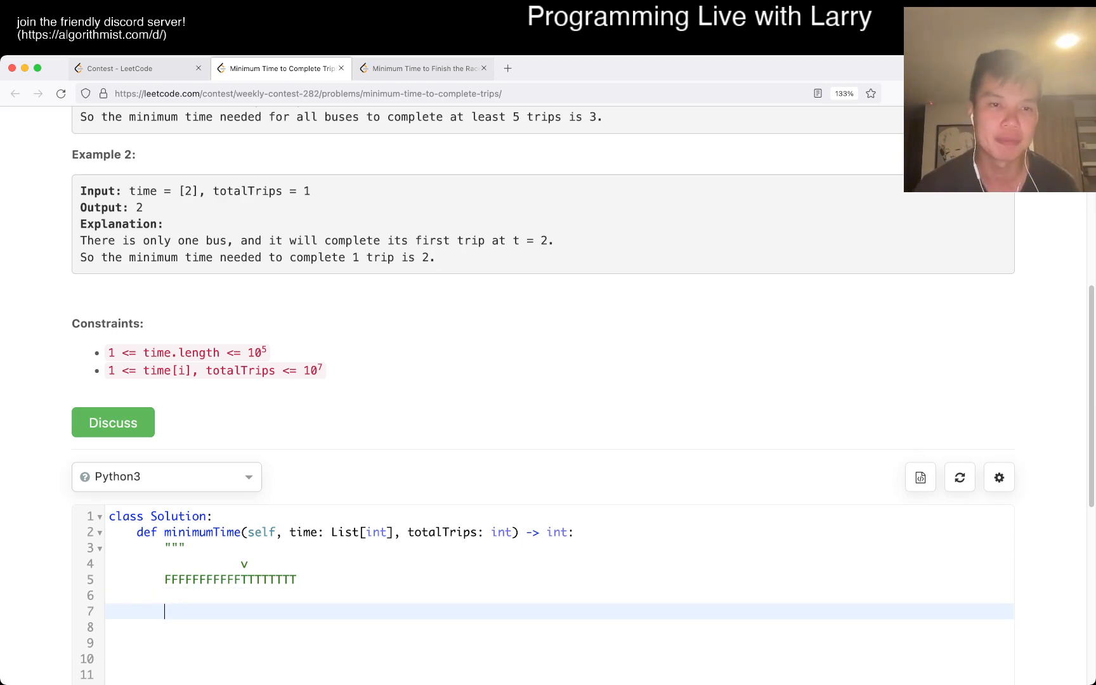
scroll(down, 3)
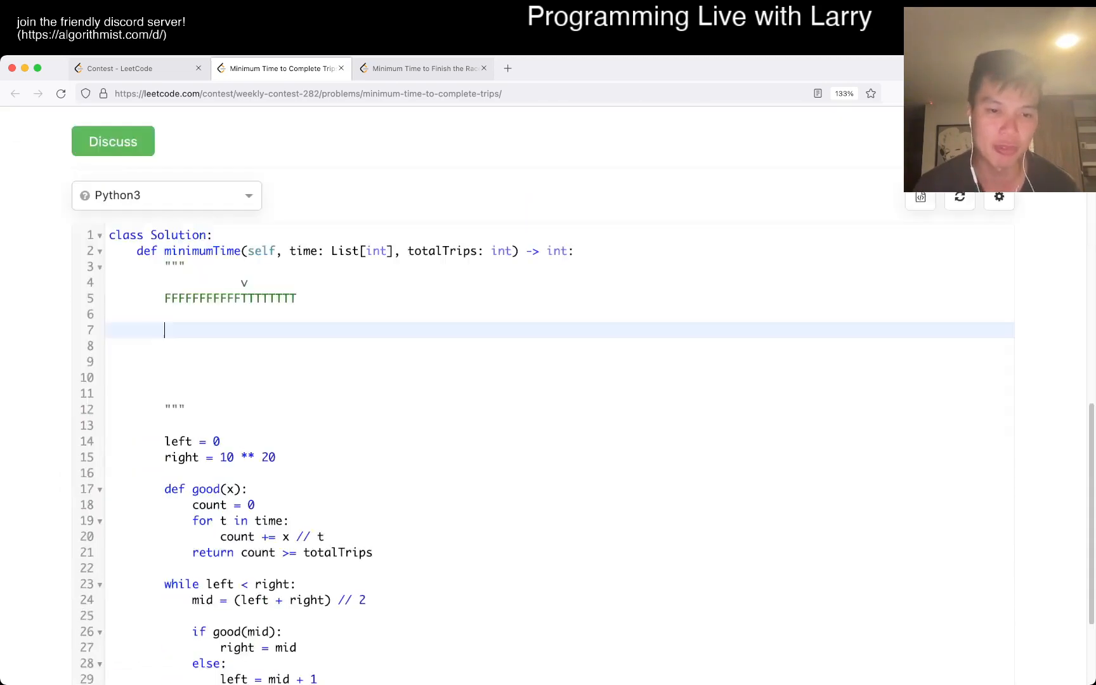
scroll(up, 3)
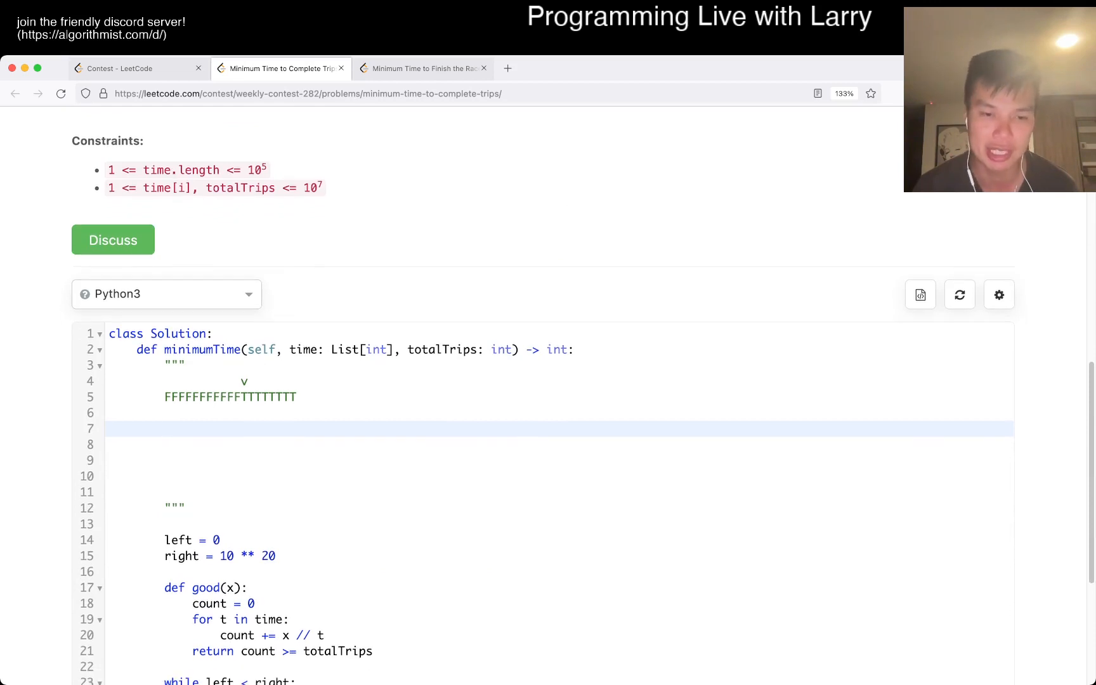
click(279, 651)
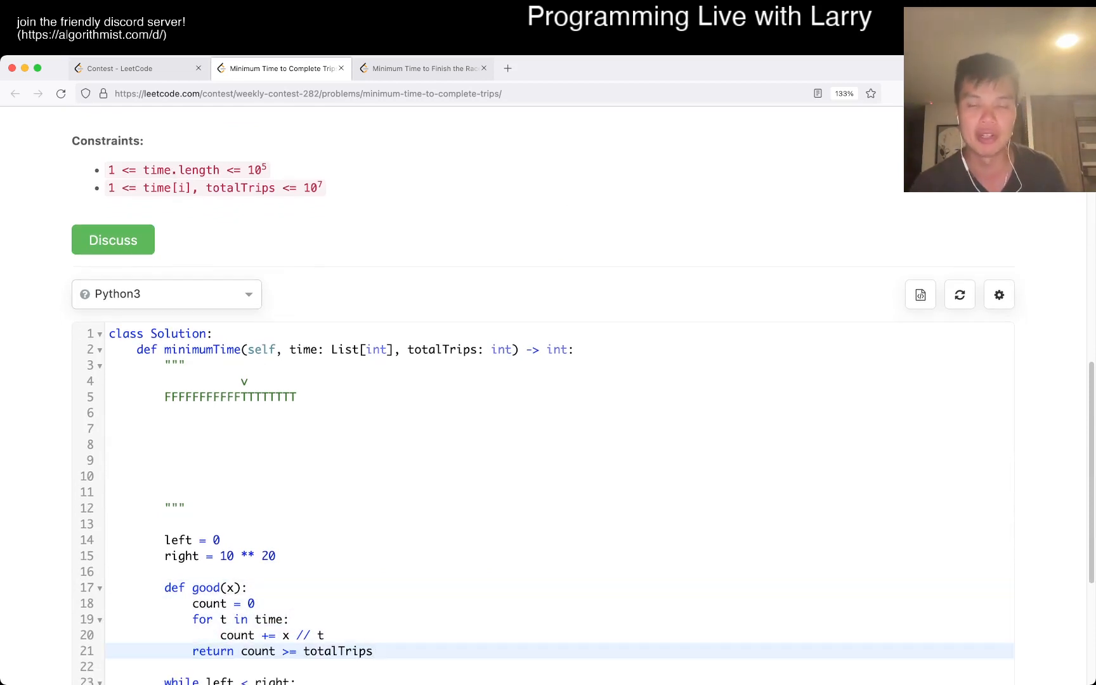
click(373, 651)
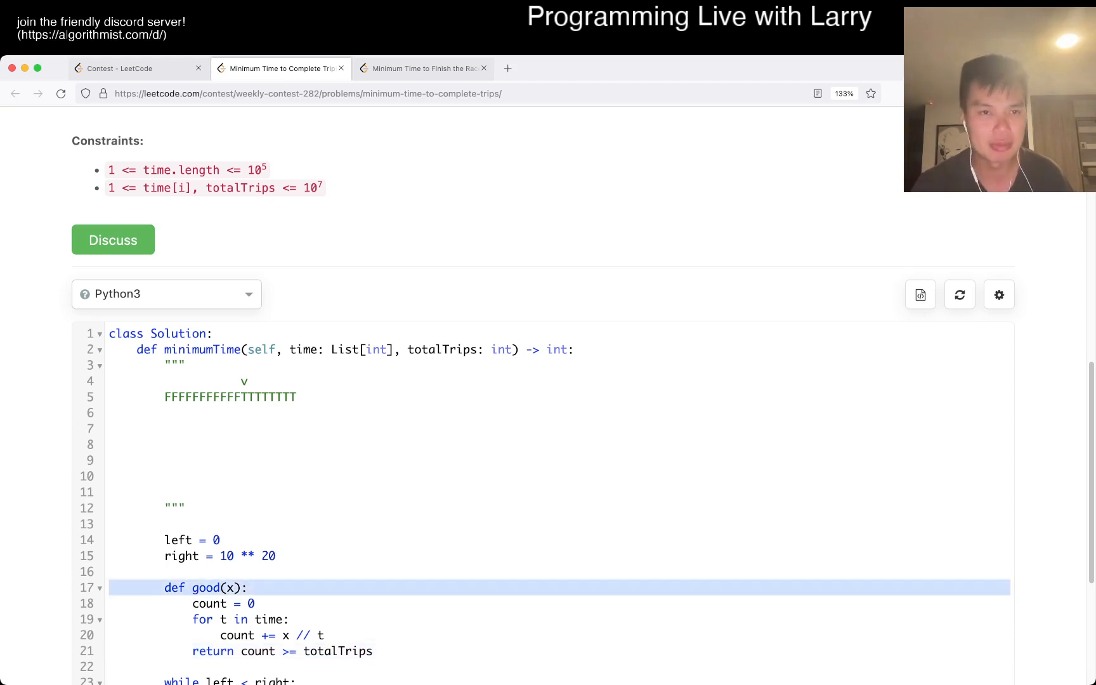
scroll(up, 3)
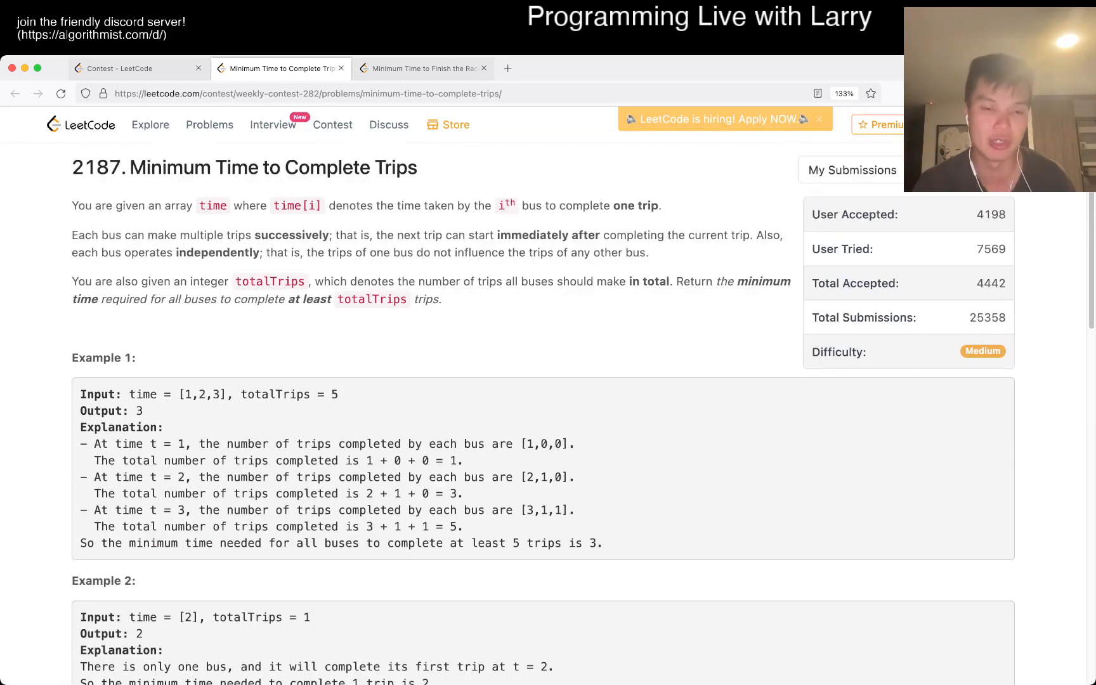
scroll(down, 3)
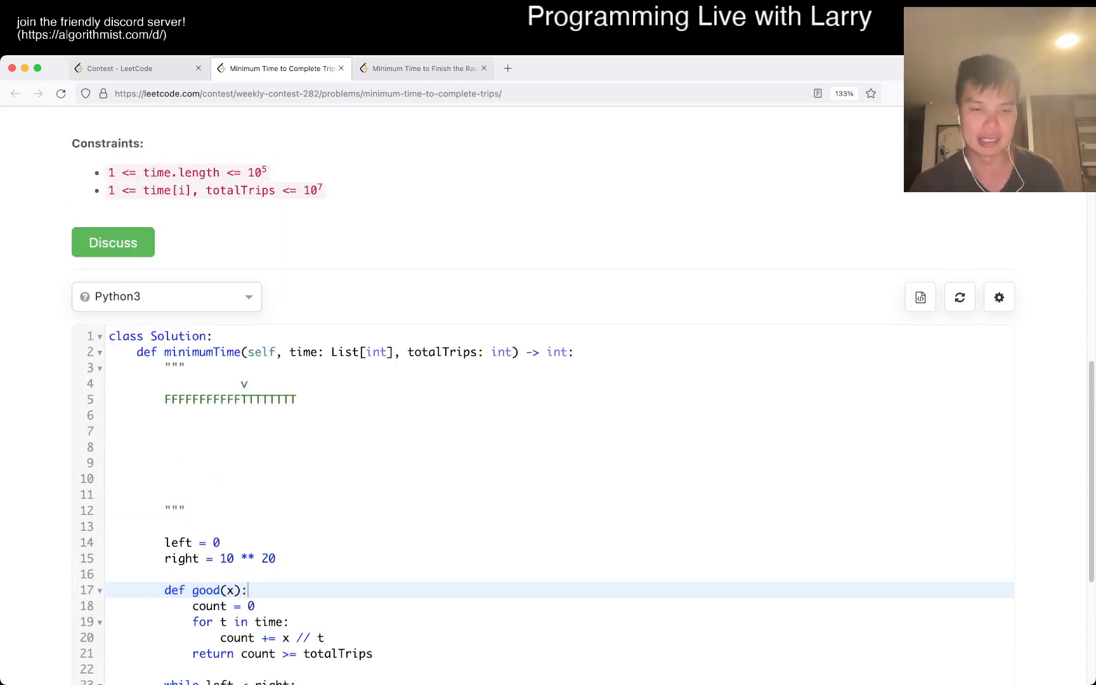
scroll(down, 3)
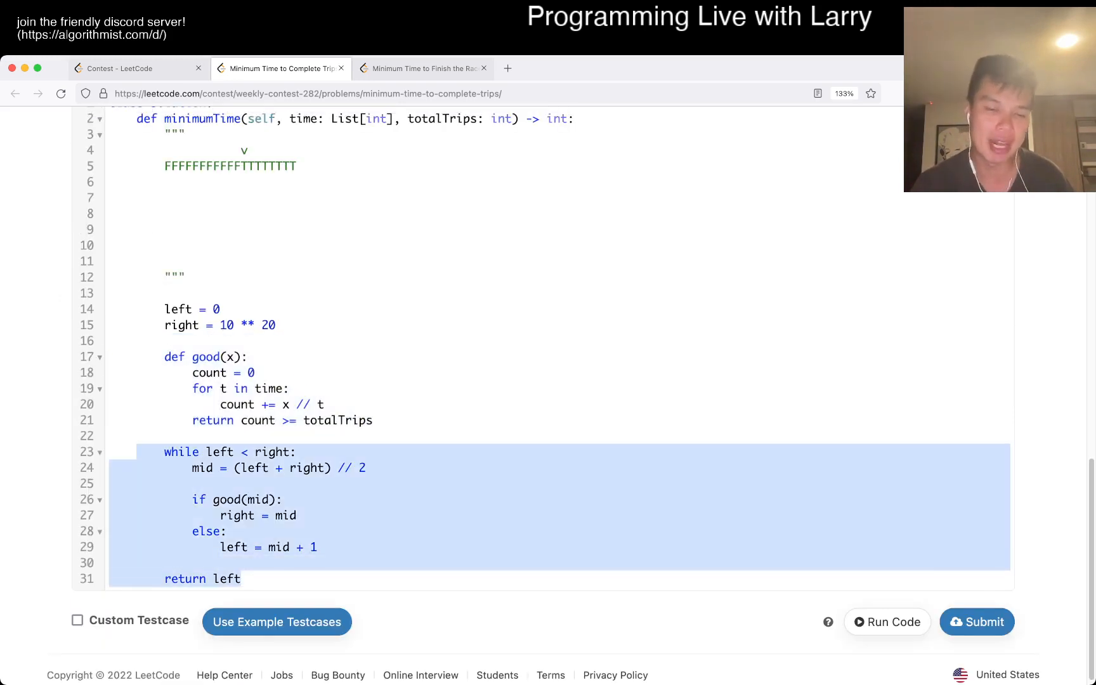
scroll(up, 3)
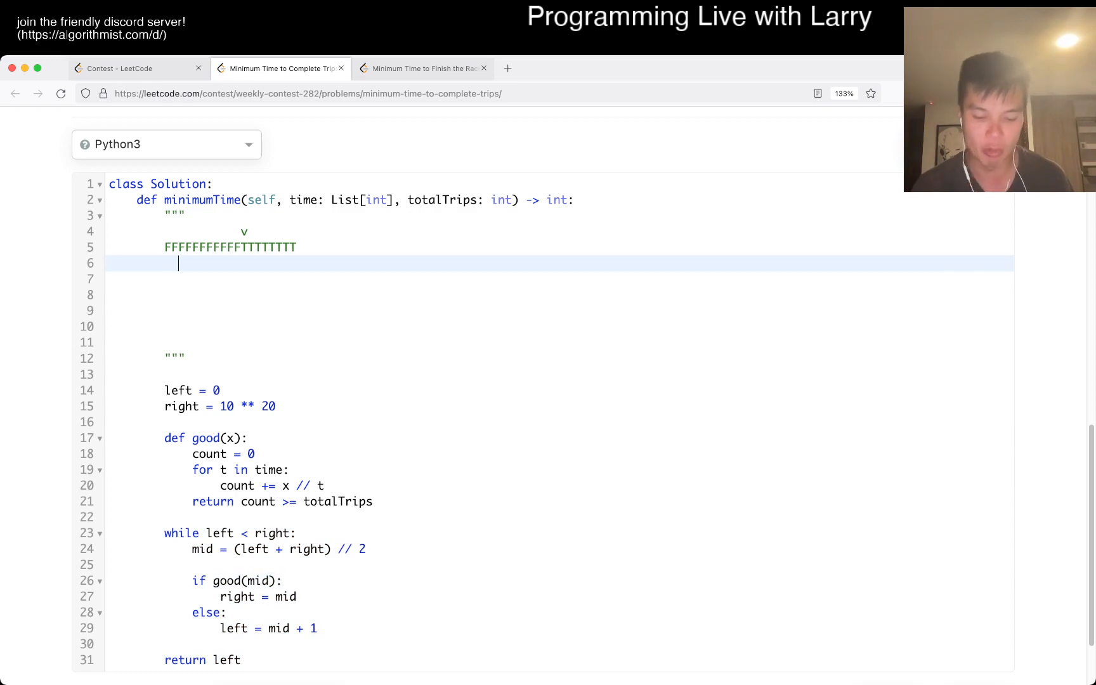
Step: Mark the boundary with a '^' under the F/T row, then delete the whole sketch docstring
text(6)
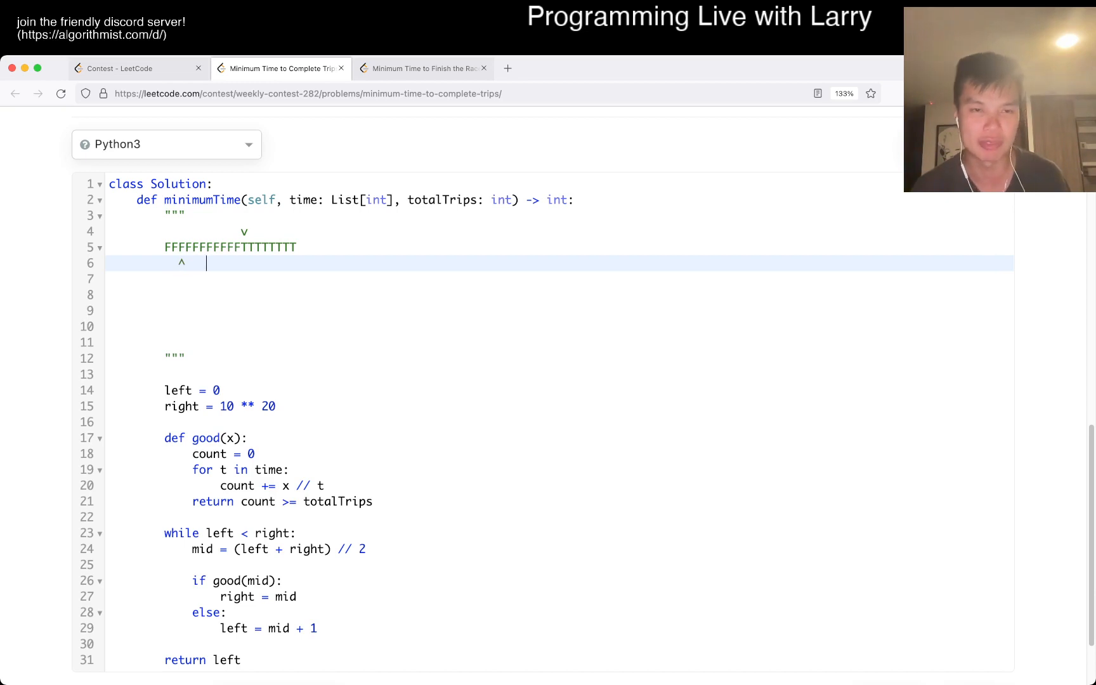
text(^)
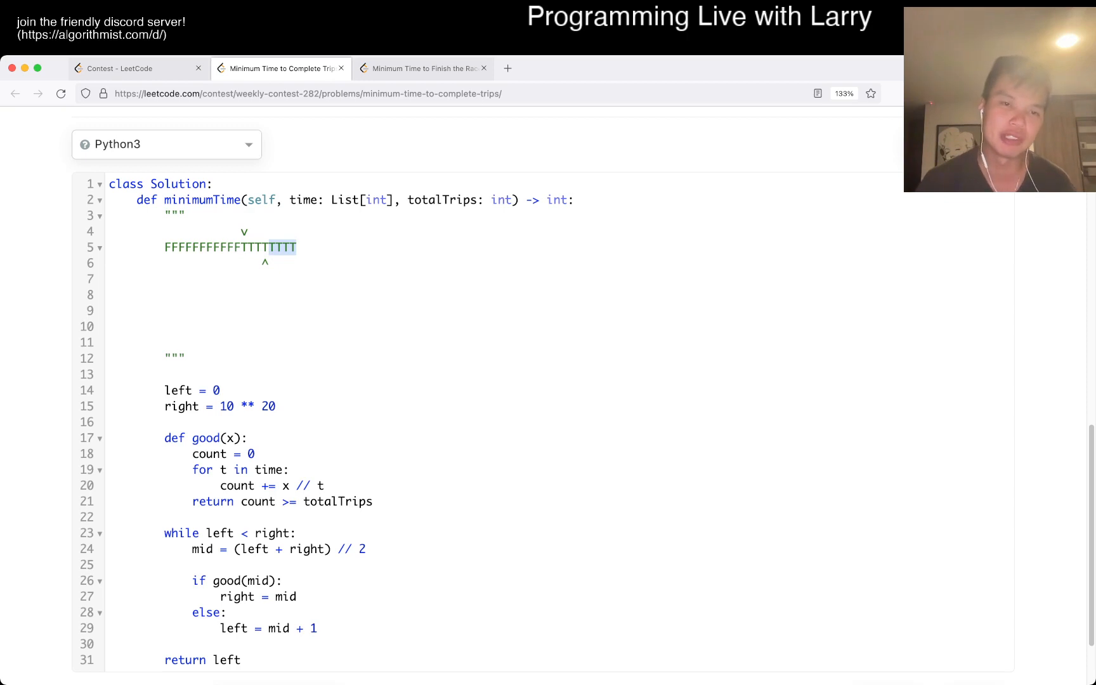
click(246, 248)
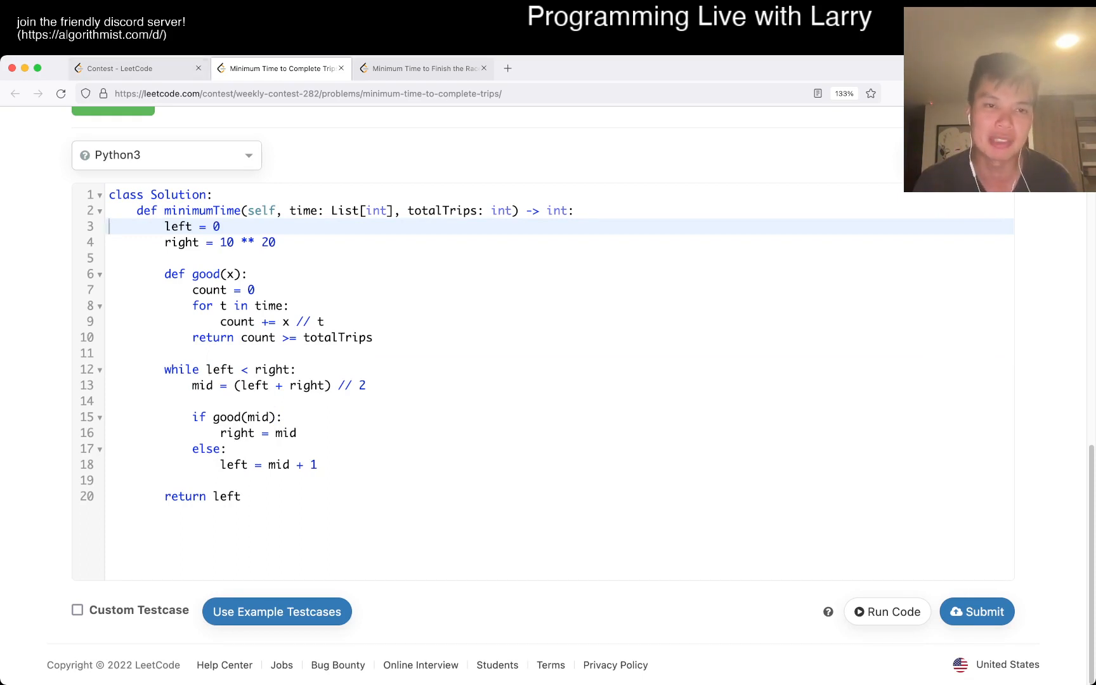
scroll(up, 3)
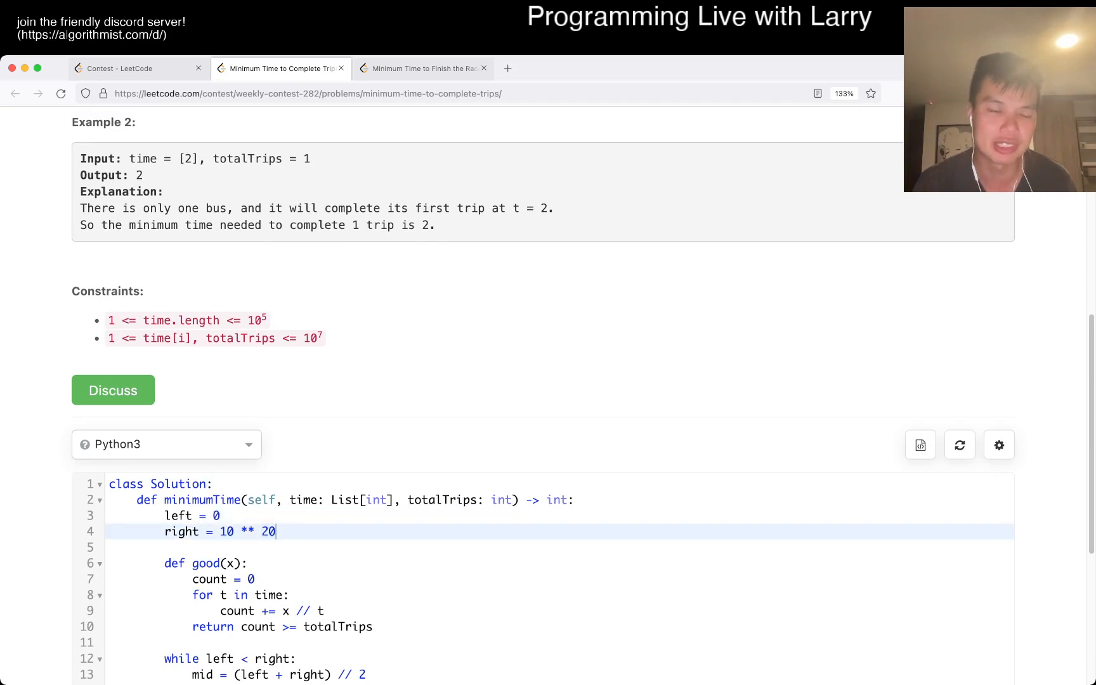
scroll(up, 3)
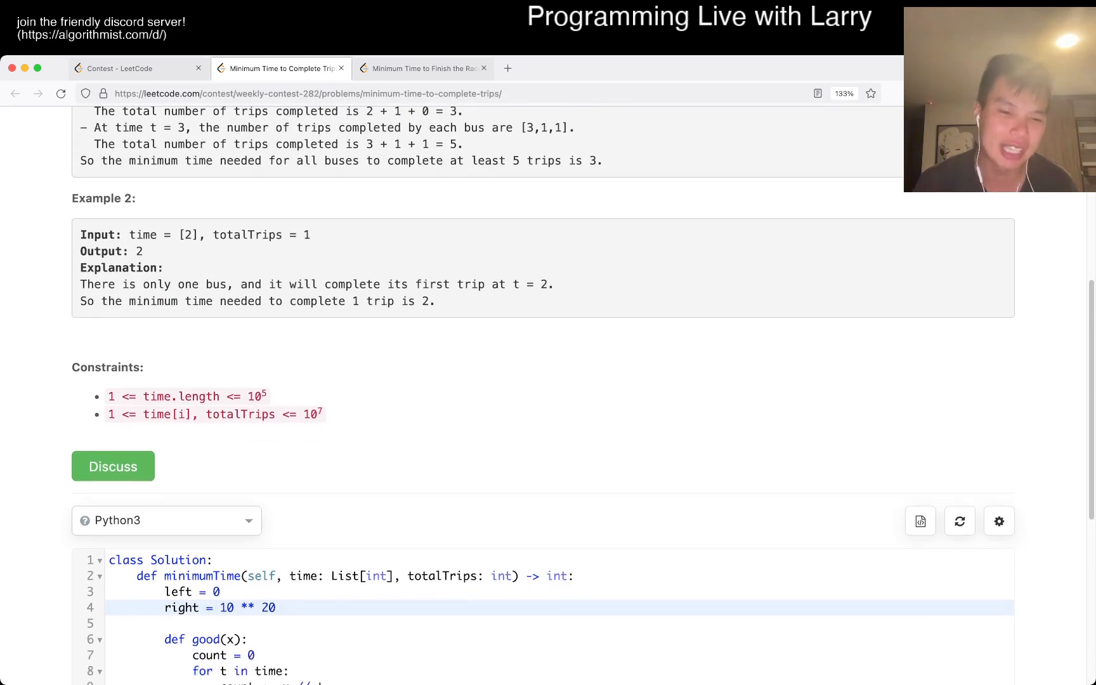
text(12)
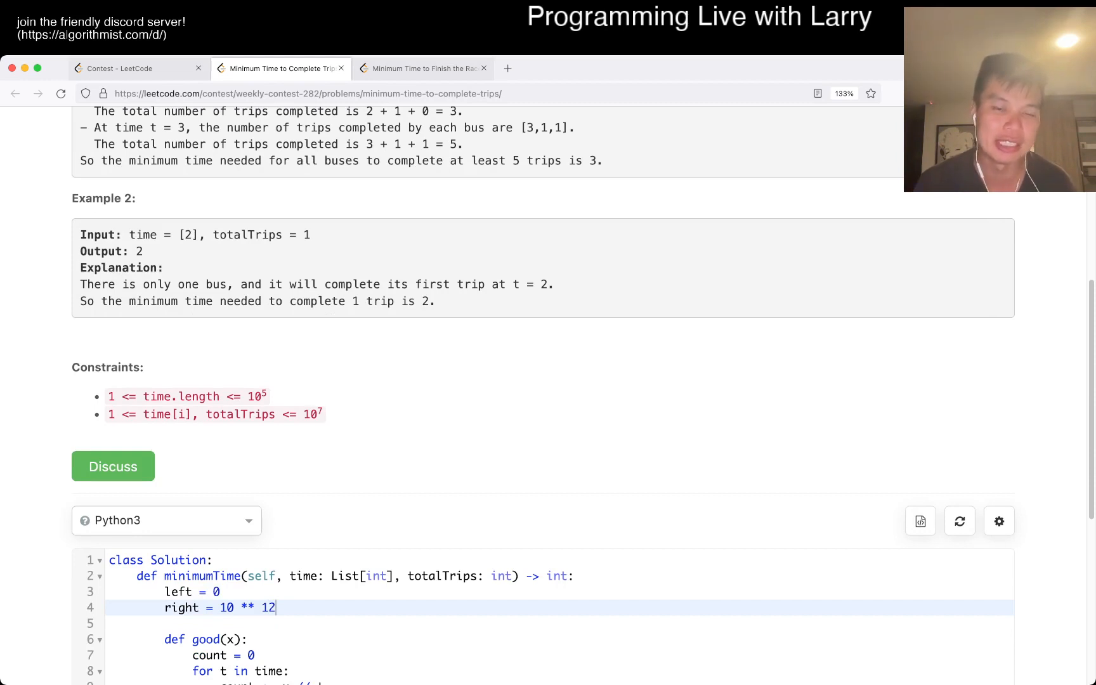
text(20)
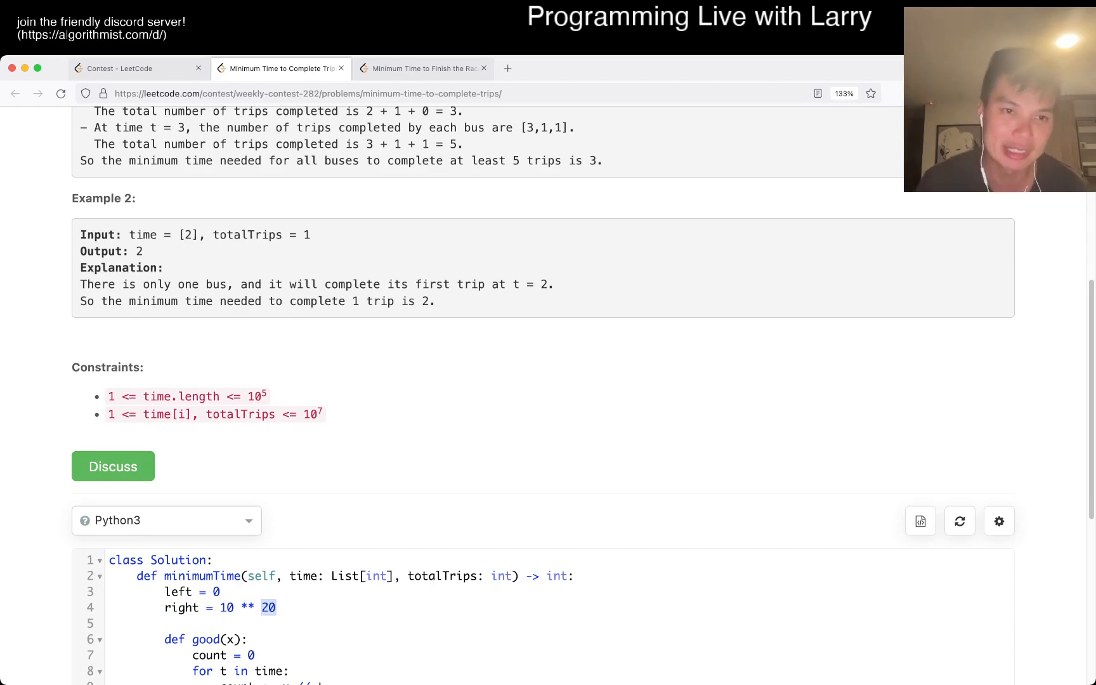
scroll(up, 3)
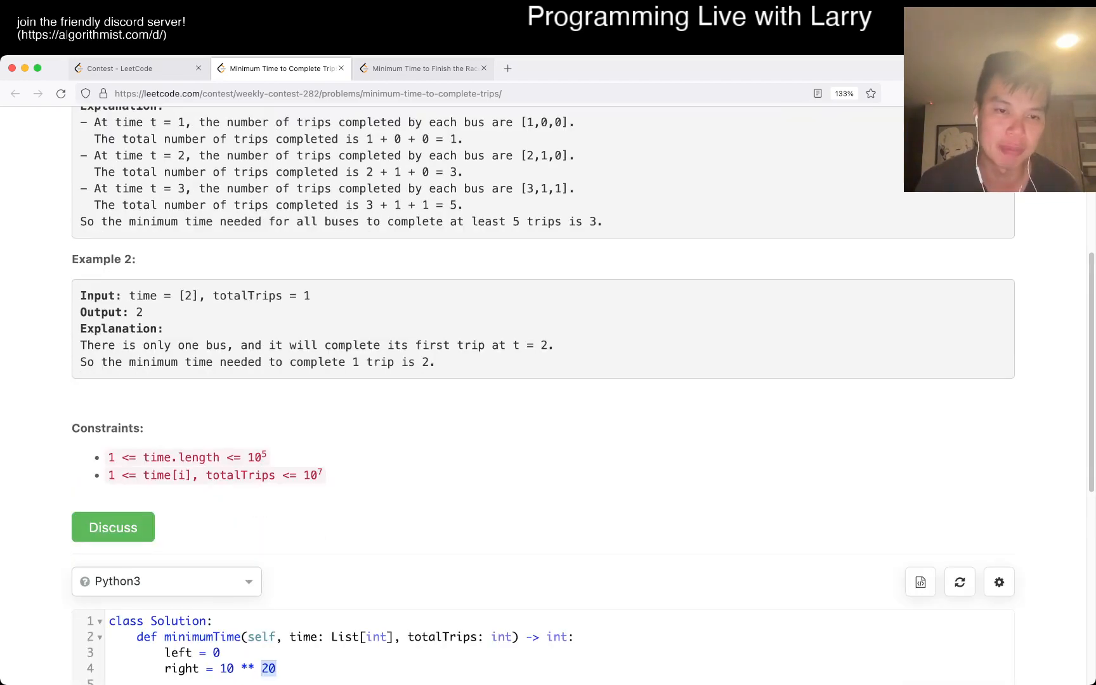
double_click(247, 296)
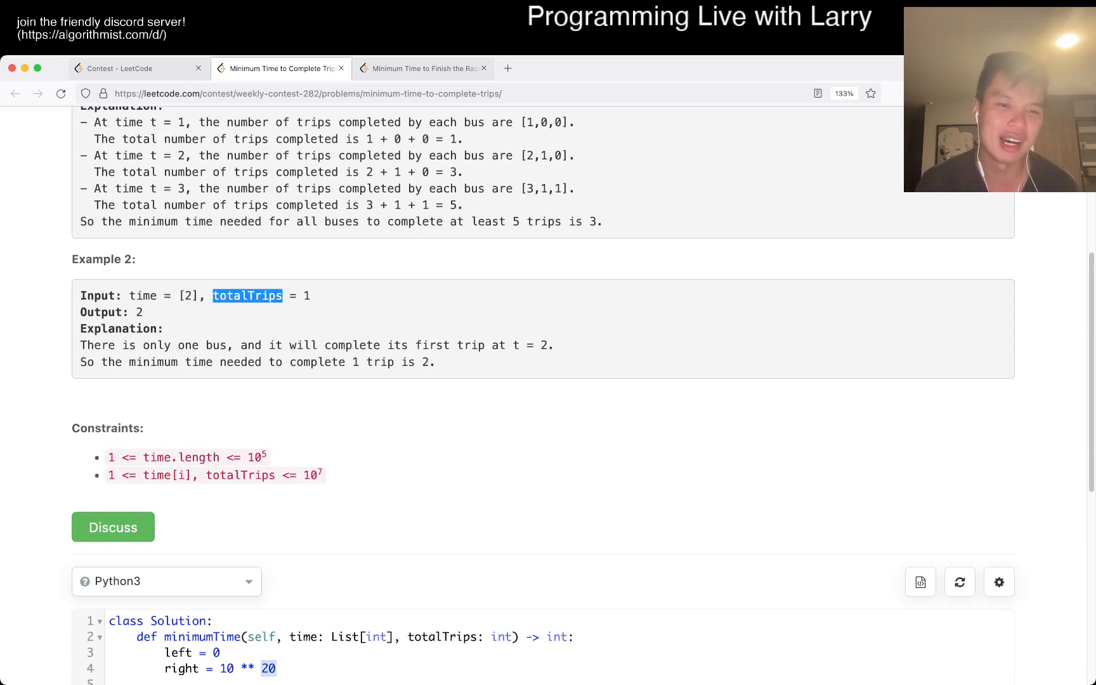
double_click(158, 476)
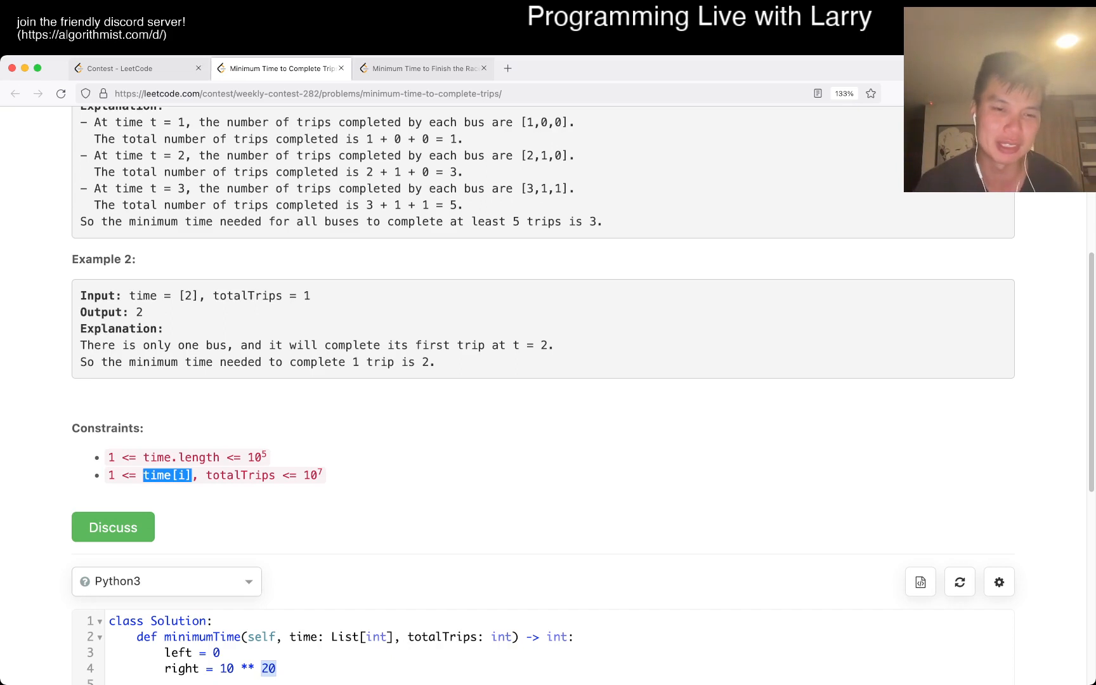
scroll(down, 3)
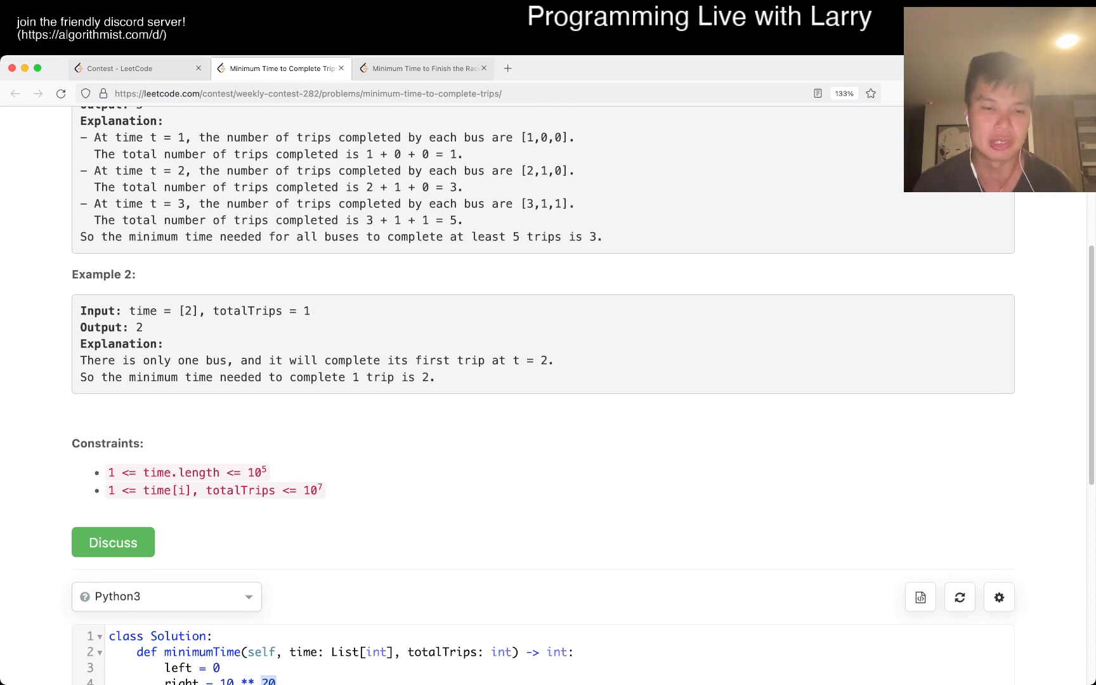
scroll(down, 3)
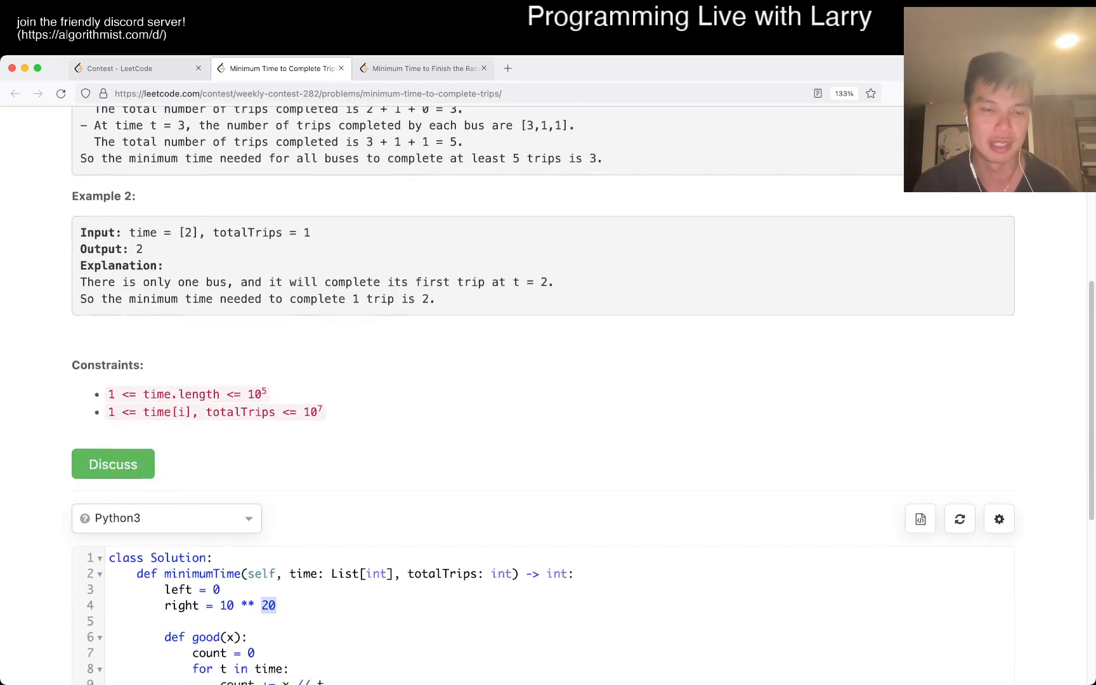
scroll(down, 3)
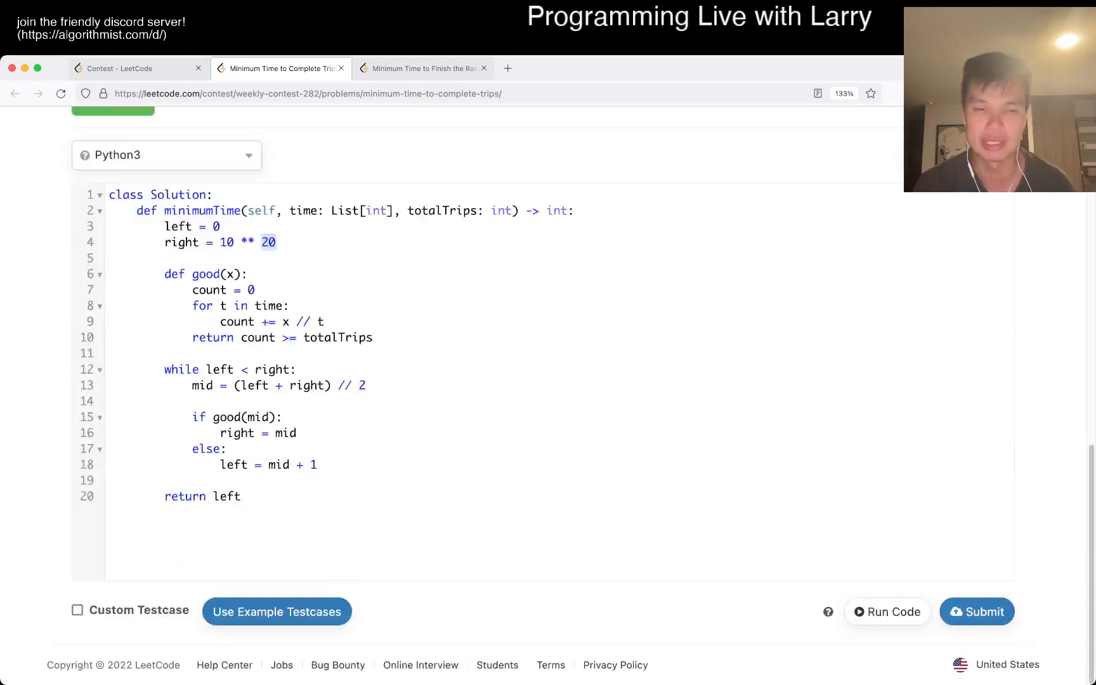
scroll(up, 3)
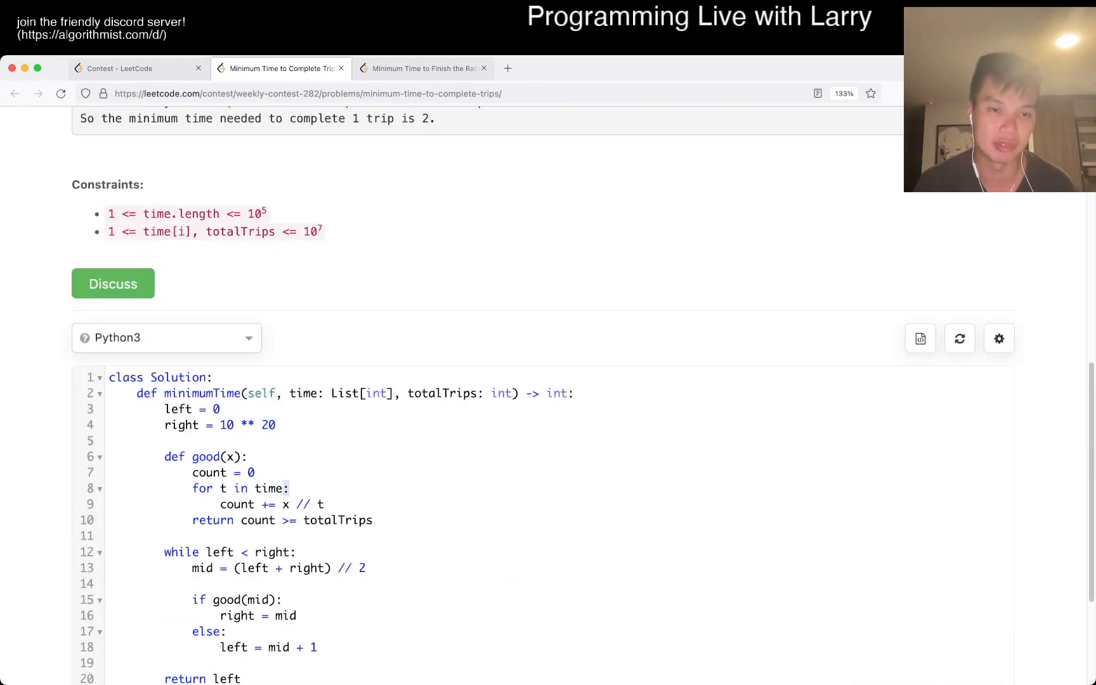
double_click(247, 425)
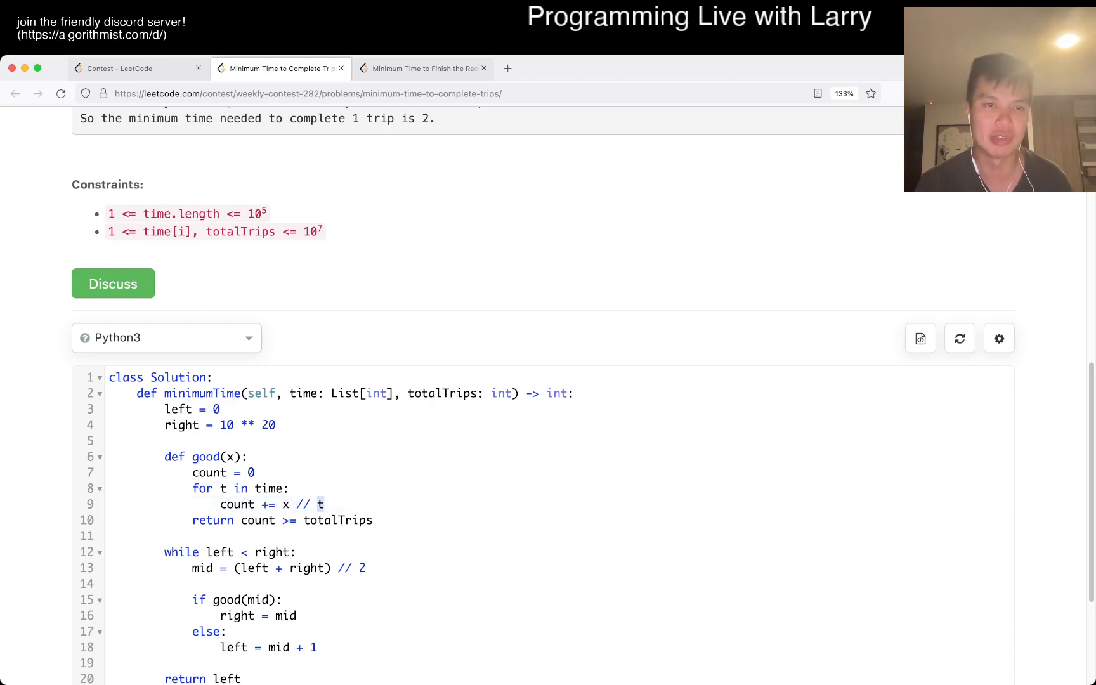
click(279, 503)
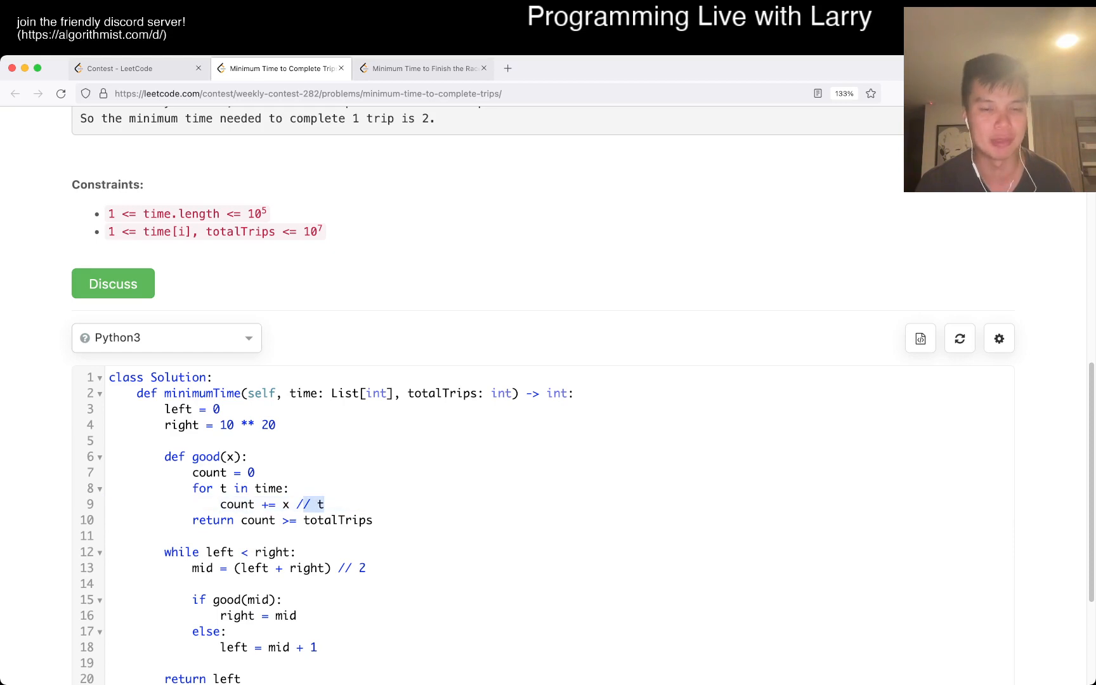
double_click(337, 521)
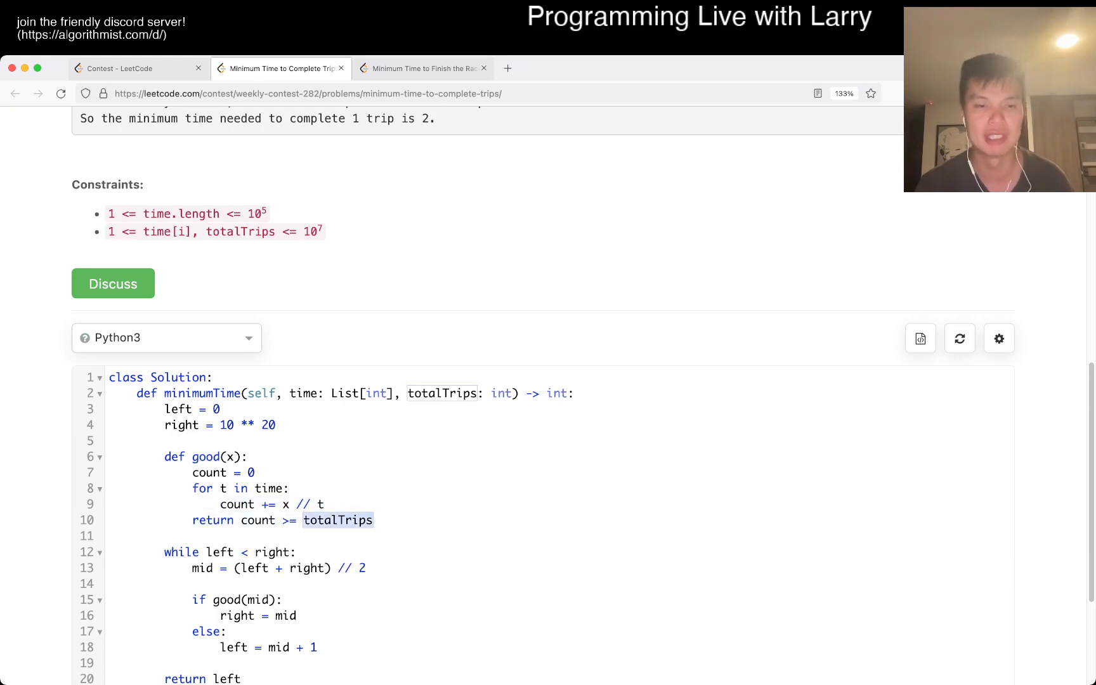
scroll(down, 3)
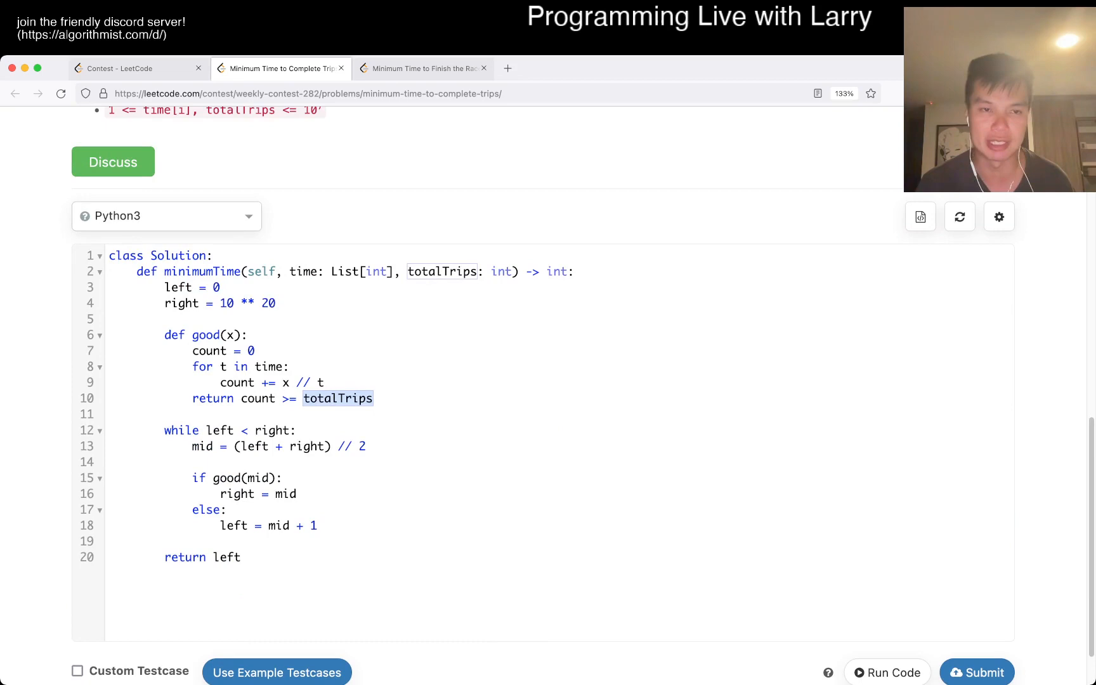
click(245, 304)
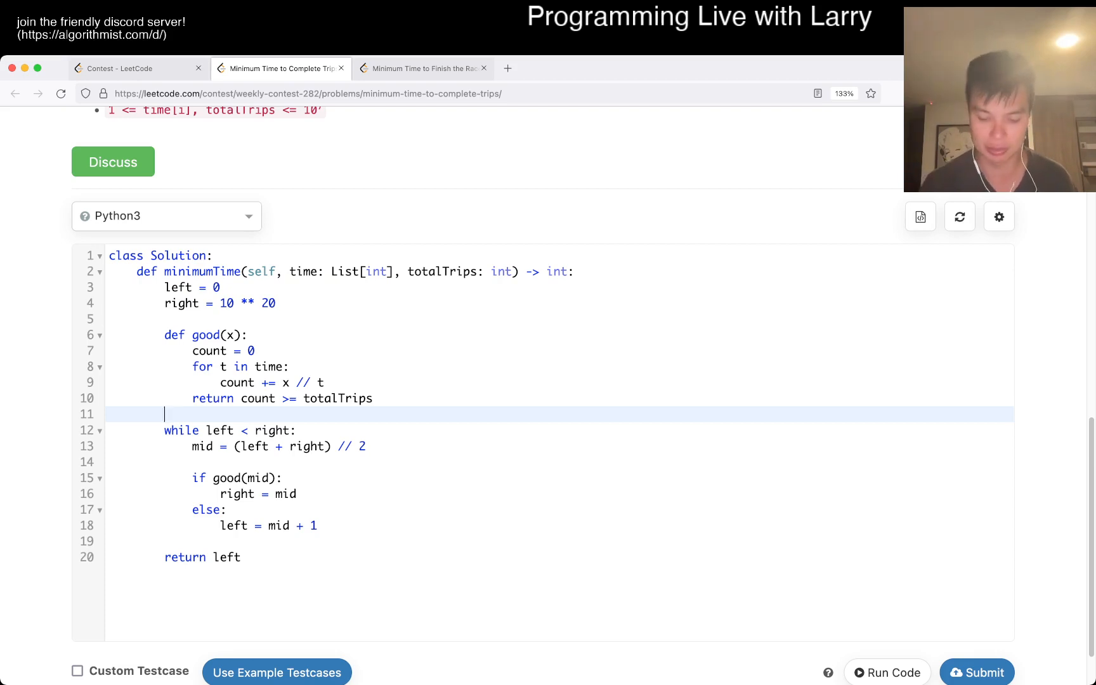
Step: Write a '# O(N log U)' complexity comment above the binary search loop
text(# O())
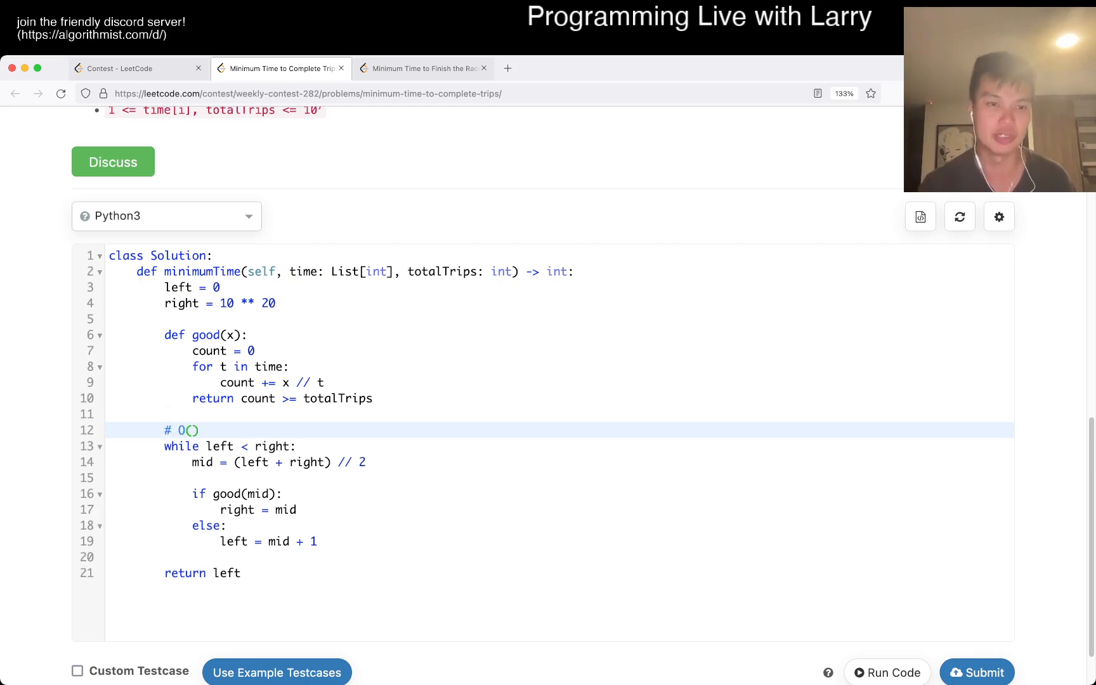
text(N log U)
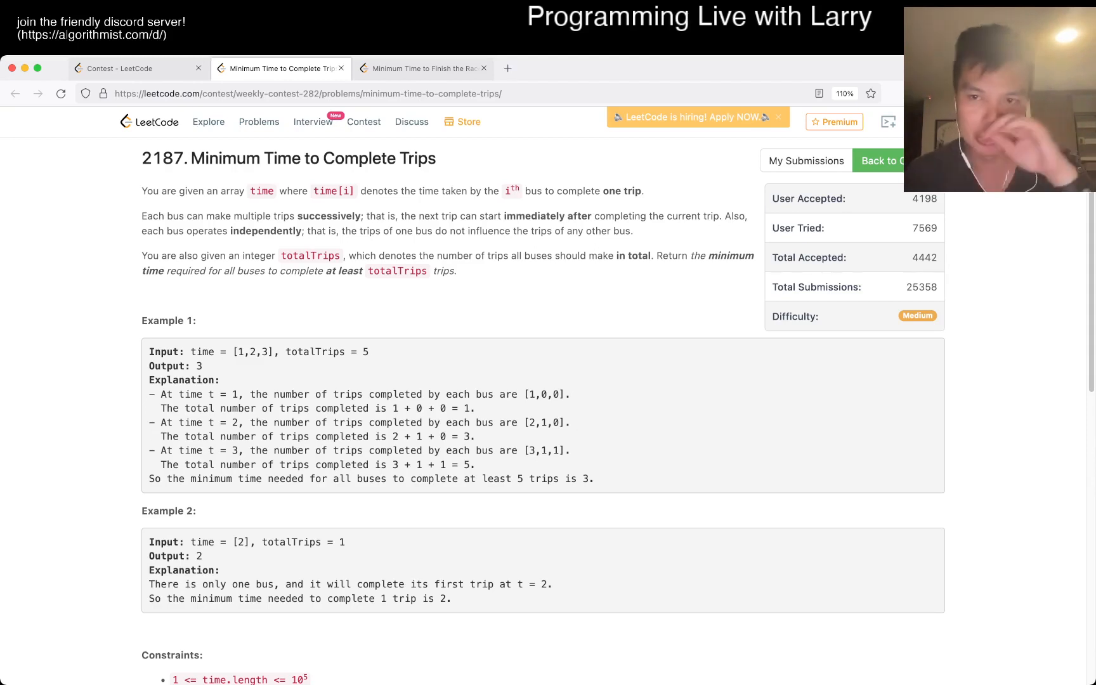
Step: Set right = 10 ** 12, compute mid = (left + right) // 2 and start the if good(mid) branch
scroll(down, 3)
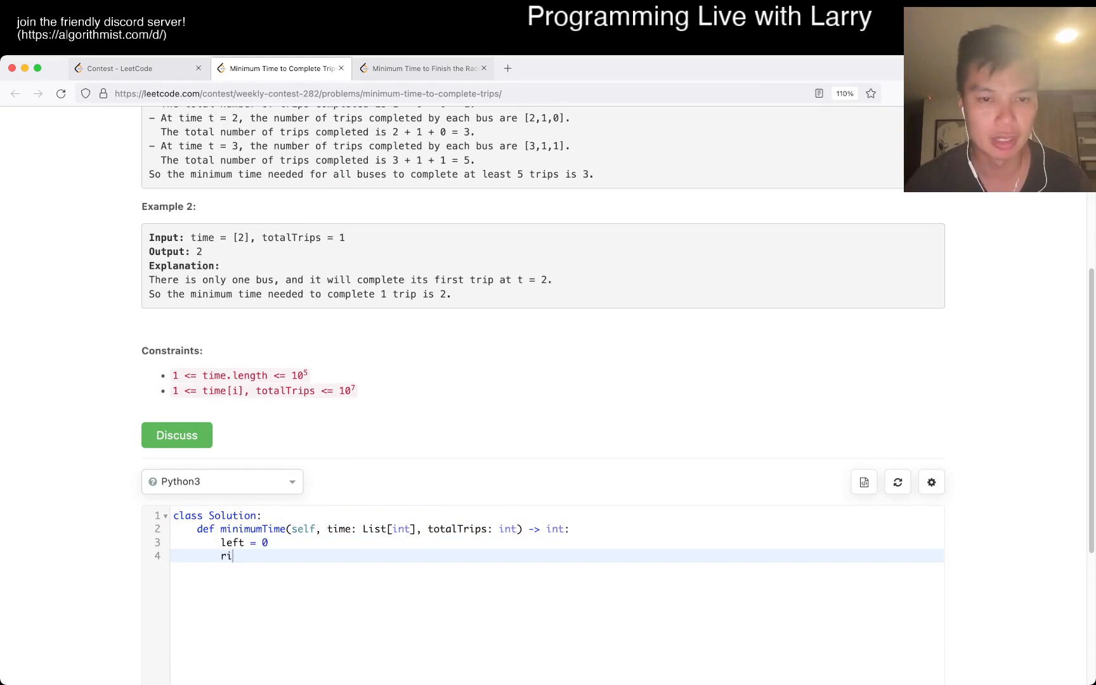
scroll(up, 3)
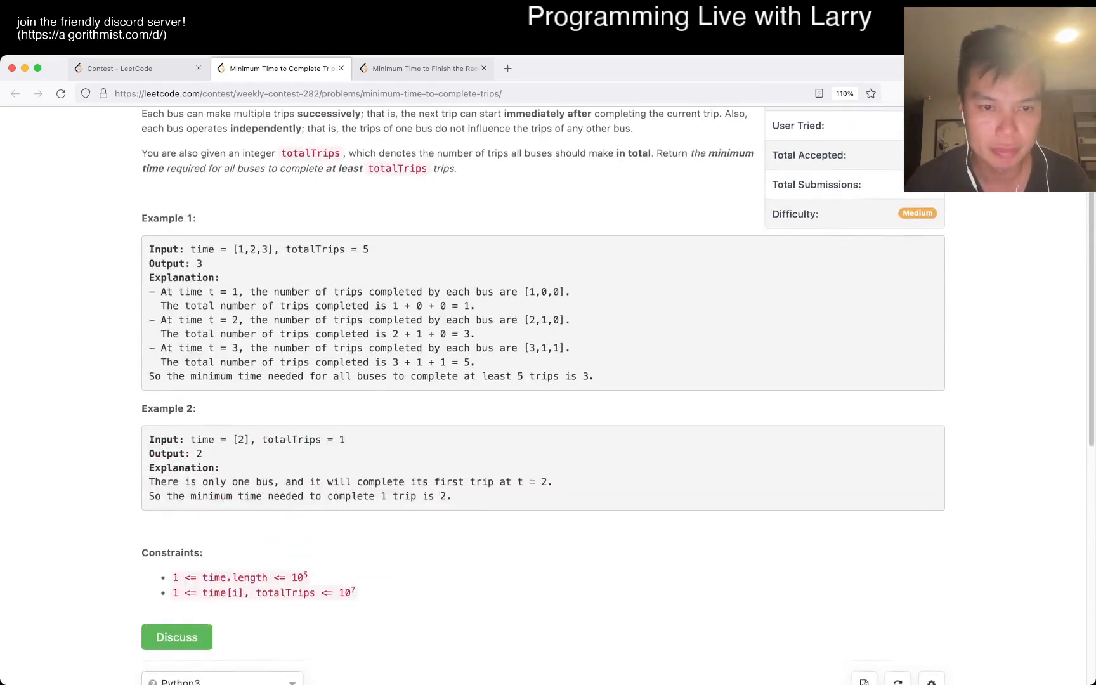
scroll(up, 3)
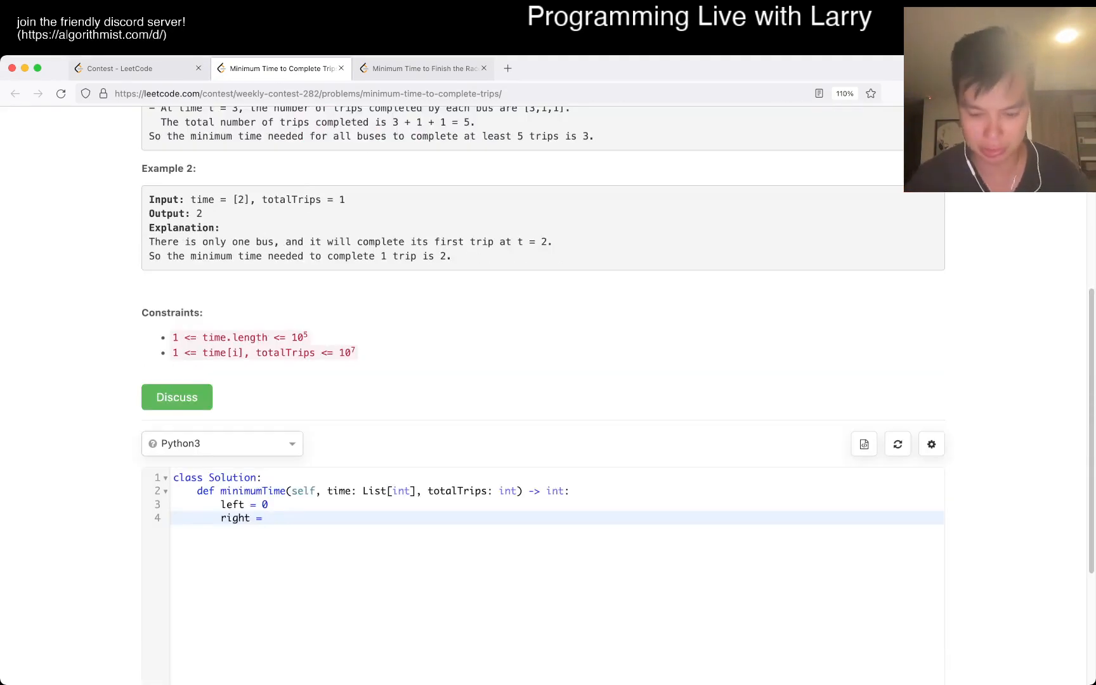
text(10 ** 12)
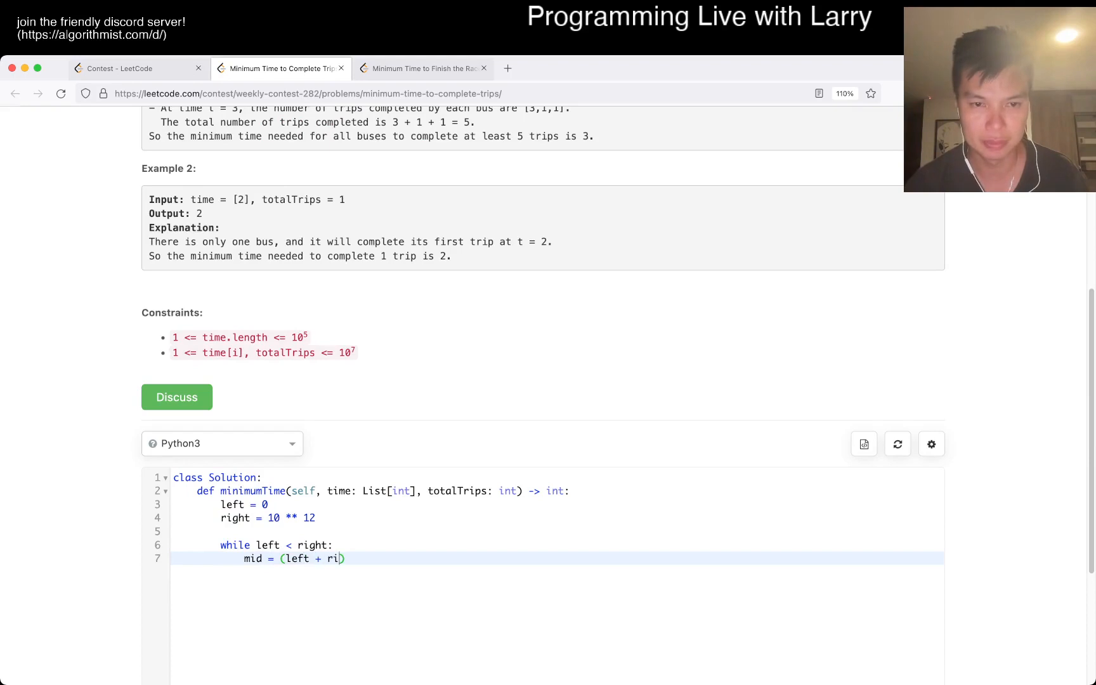
text(ght) // 2)
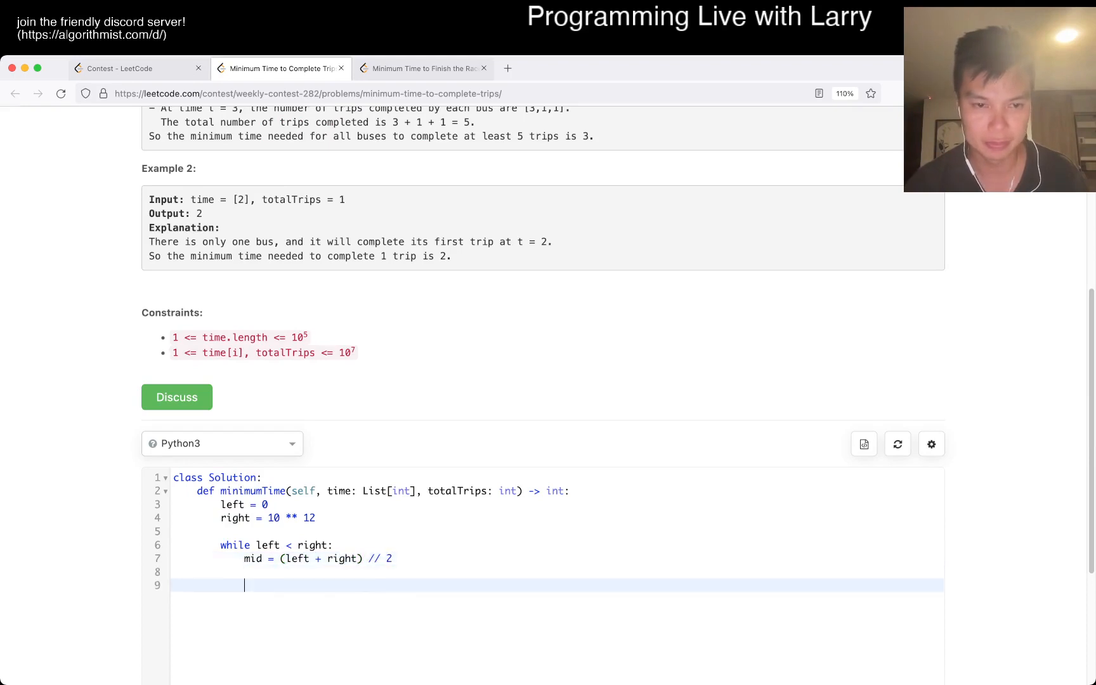
text(if goo)
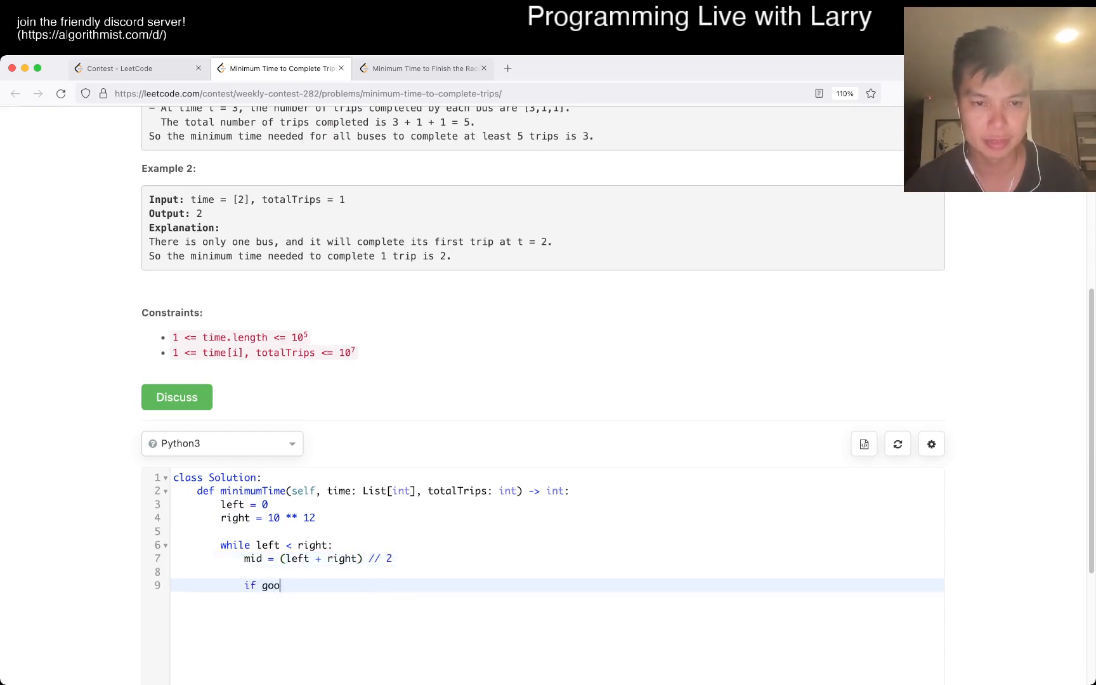
text(d(mid):)
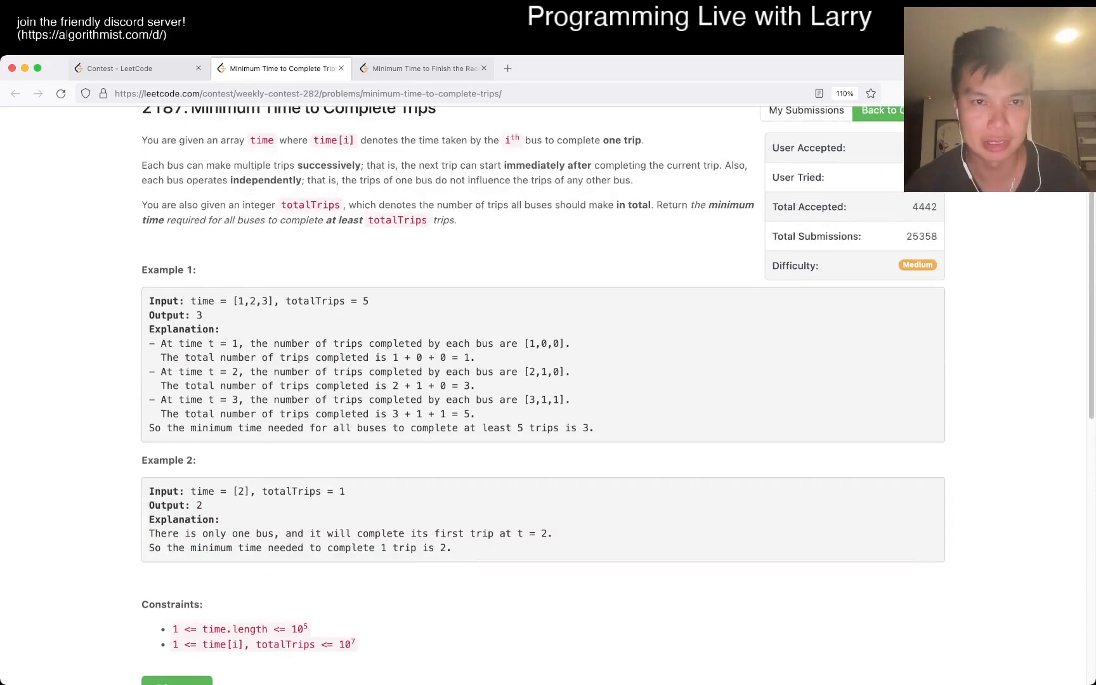
Step: Shrink right = mid when good(mid) holds, with an else branch for left = mid + 1
scroll(down, 3)
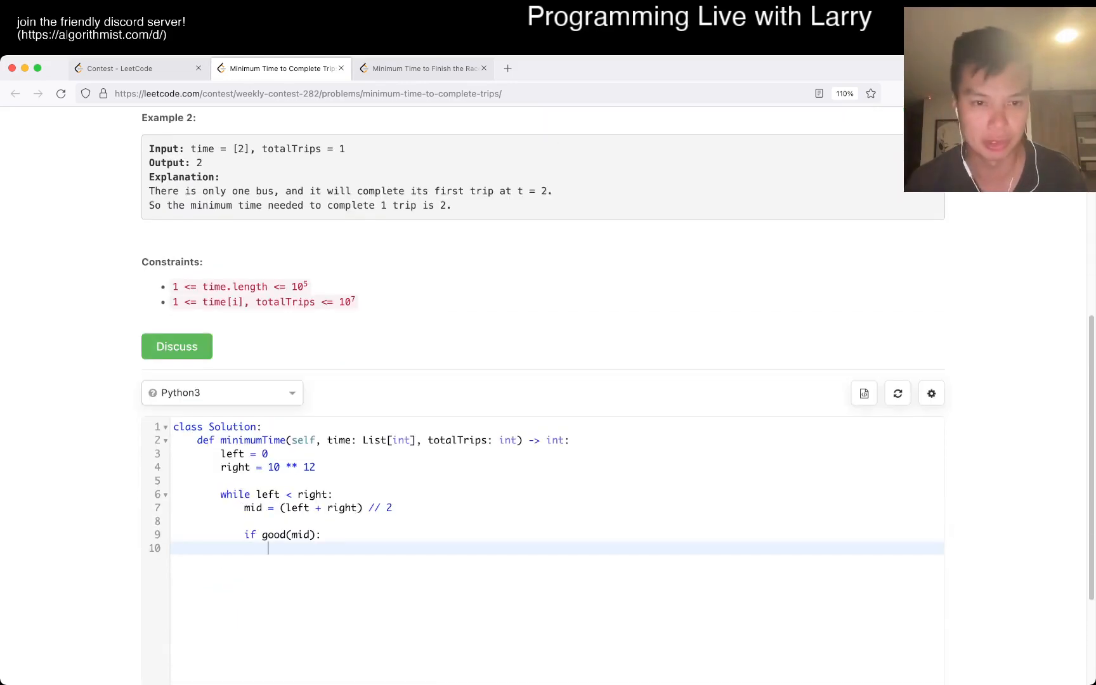
text(right = mid)
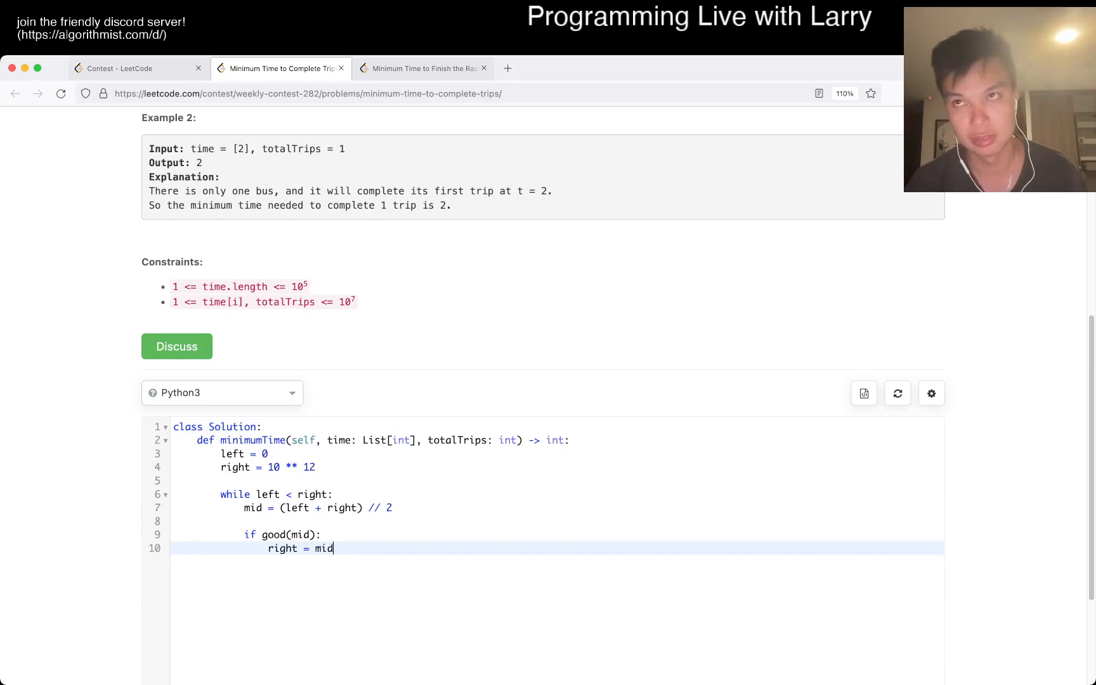
text(e)
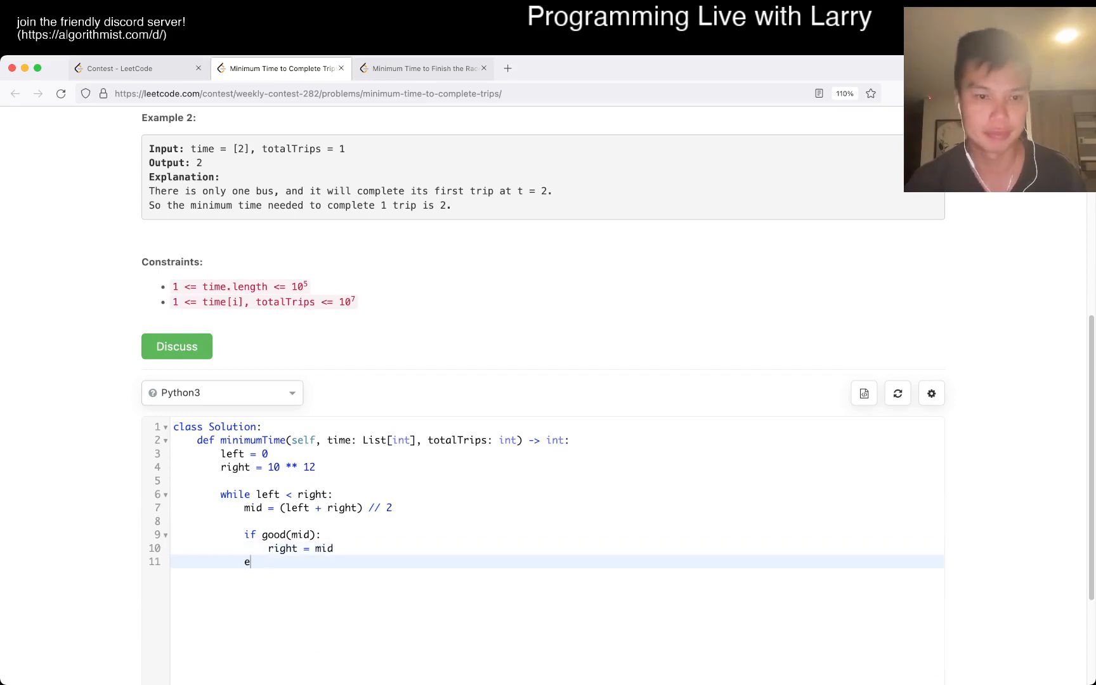
text(lse:)
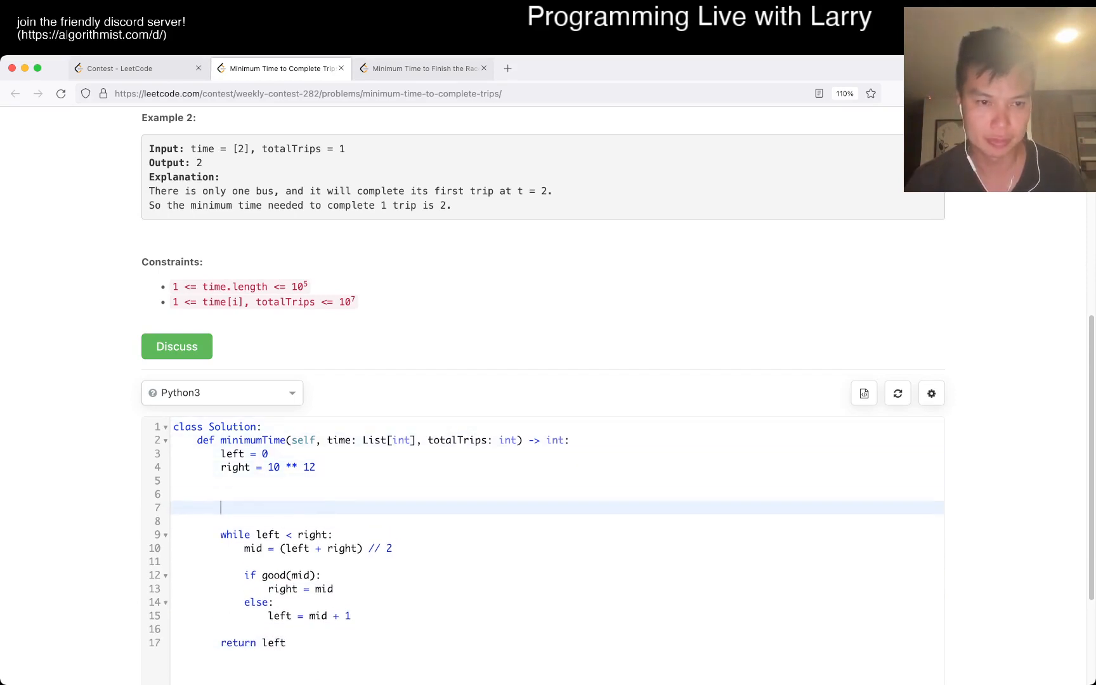
Step: Define good(x) summing x // t over all bus times and returning count >= totalTrips
text(def good(x):)
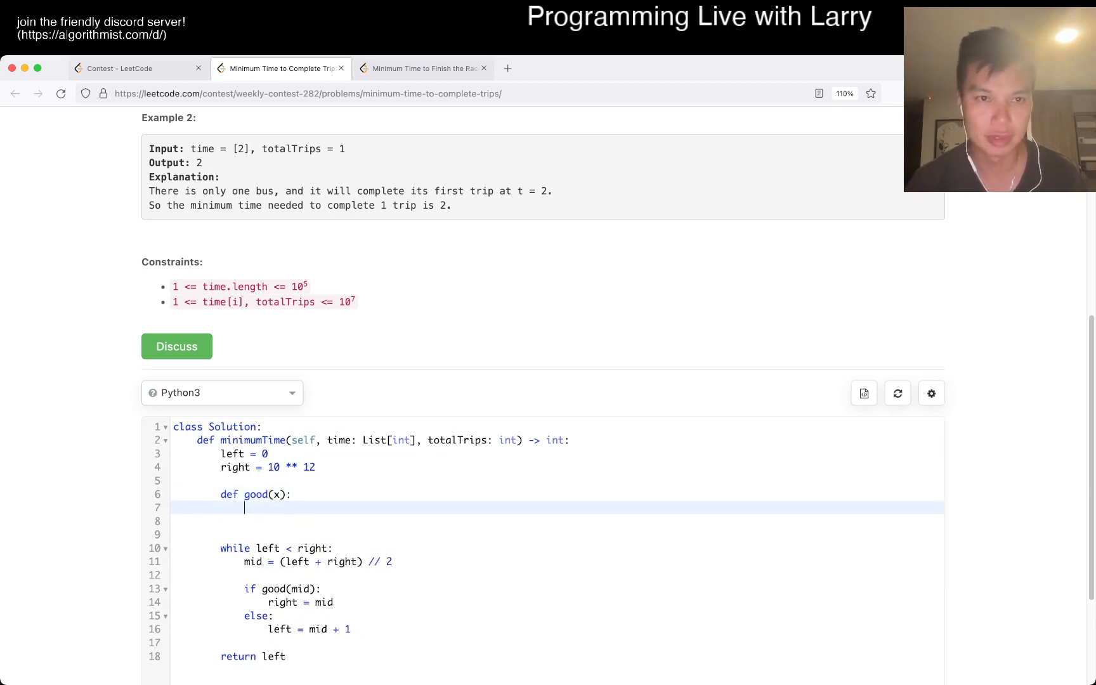
text(for c)
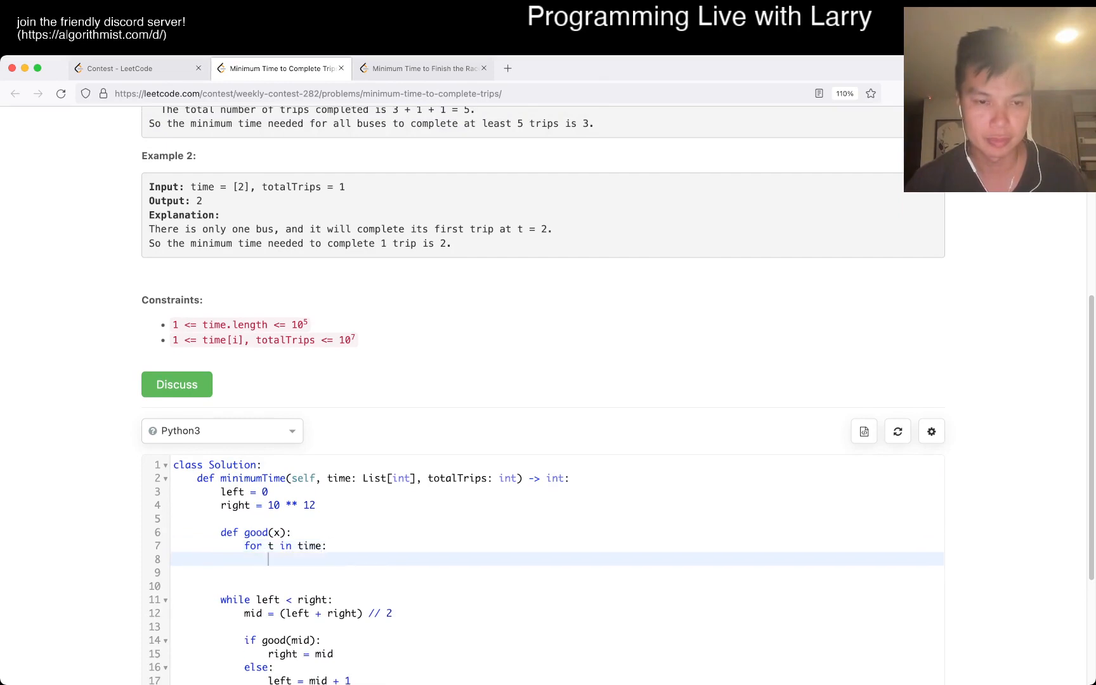
scroll(up, 3)
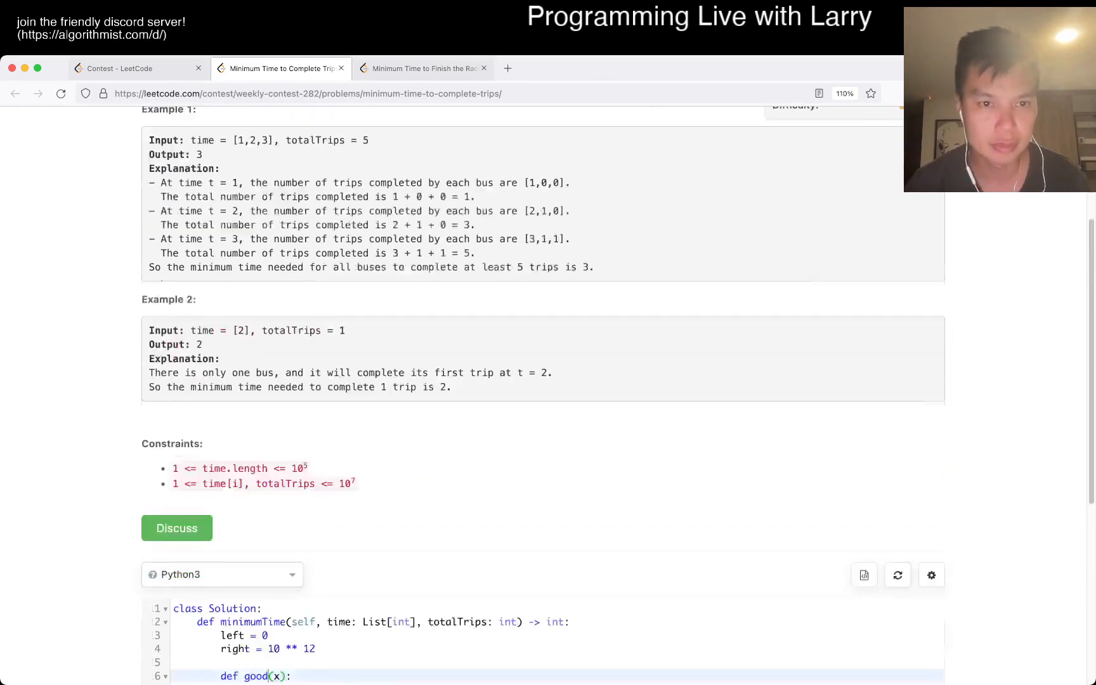
scroll(up, 3)
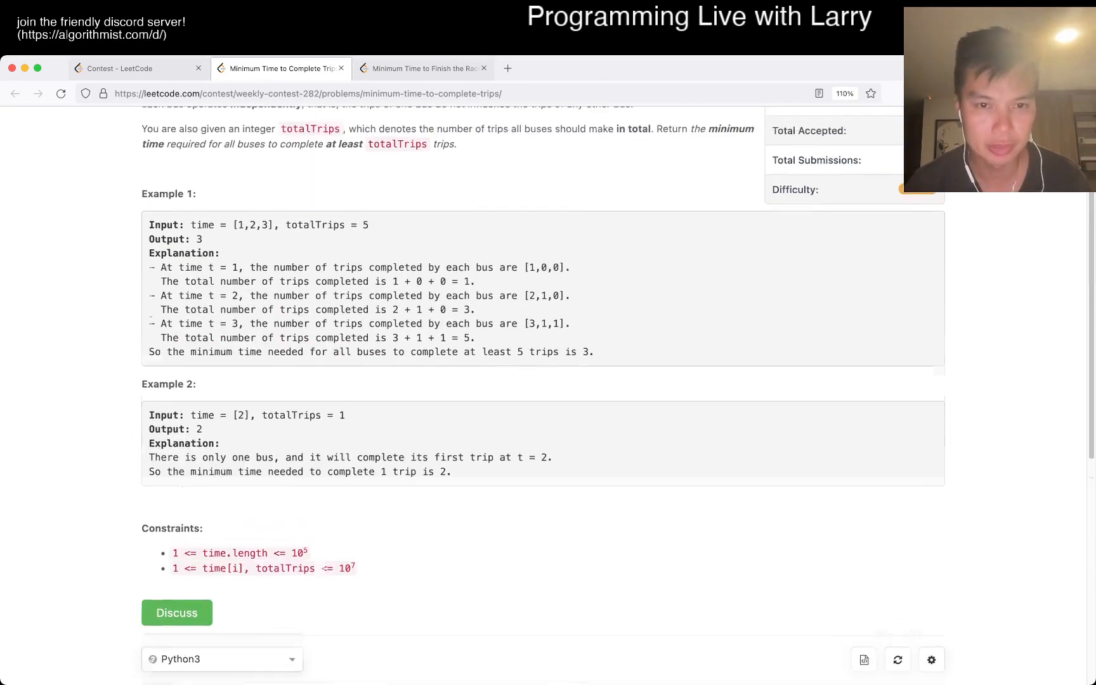
scroll(down, 3)
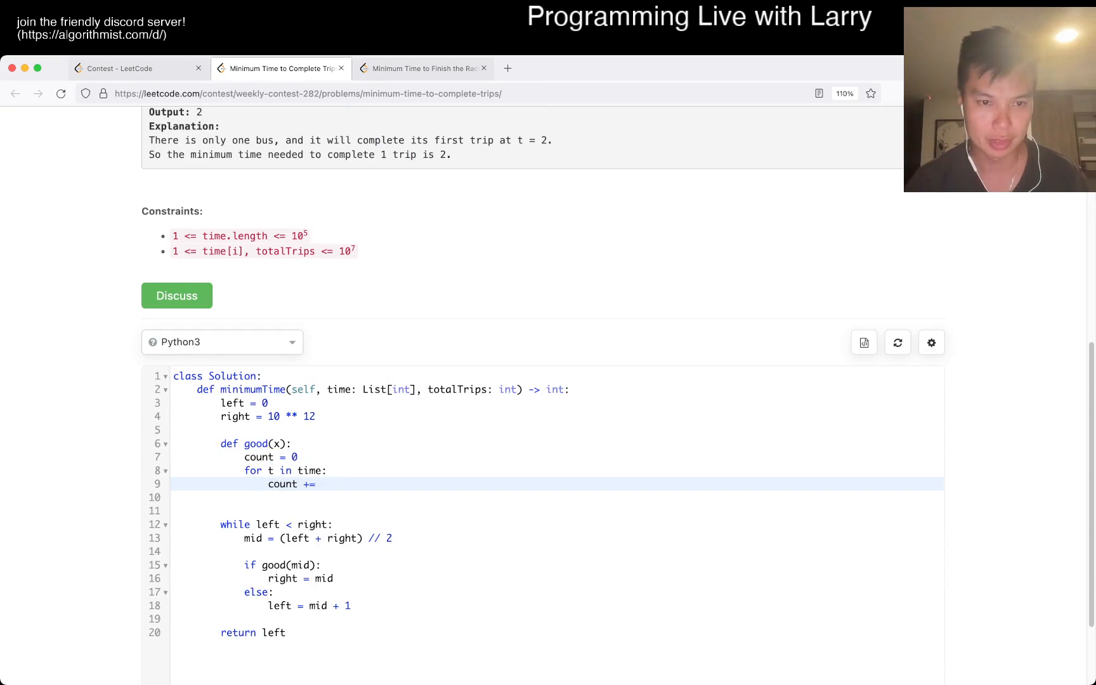
text(x // t)
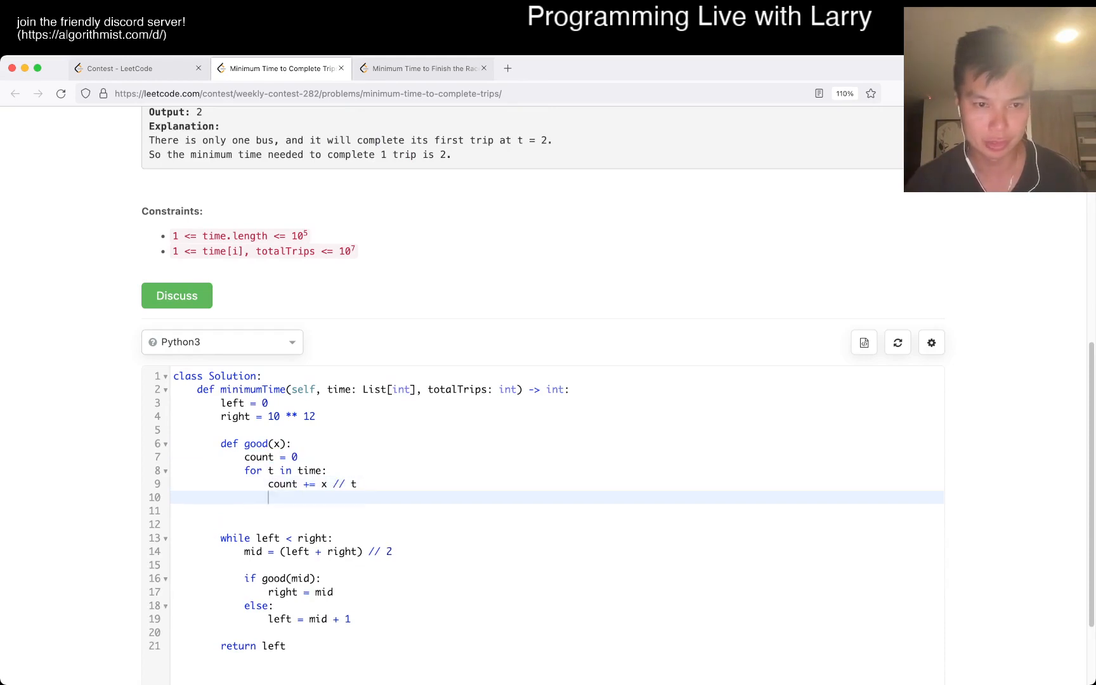
text(return count >)
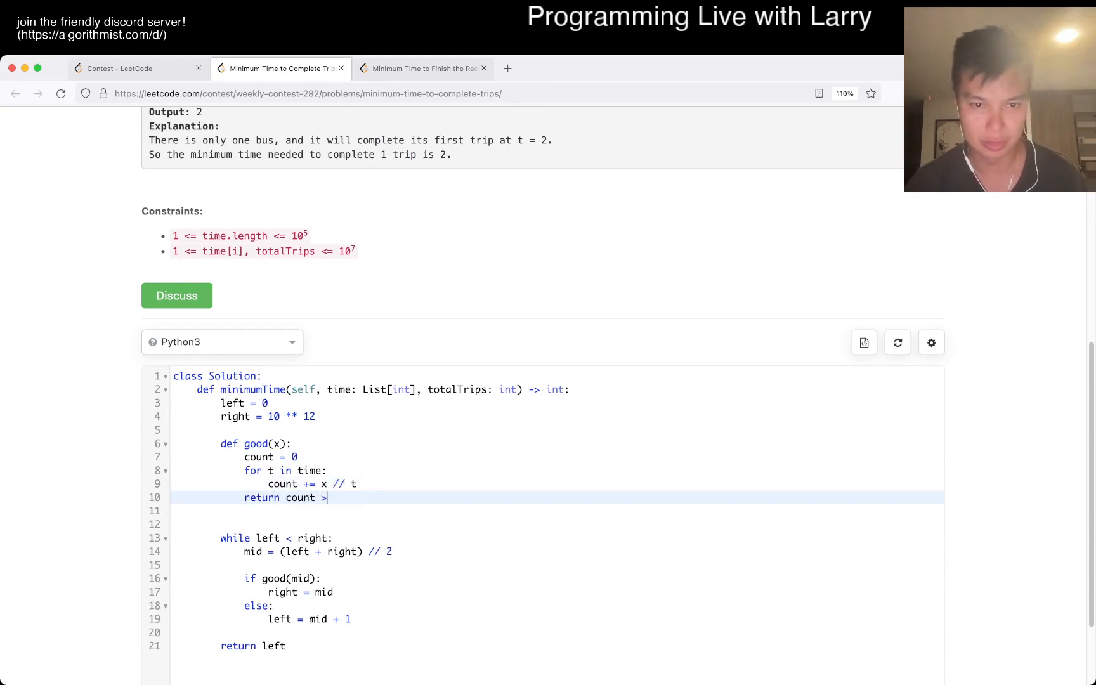
text(= totalTrips)
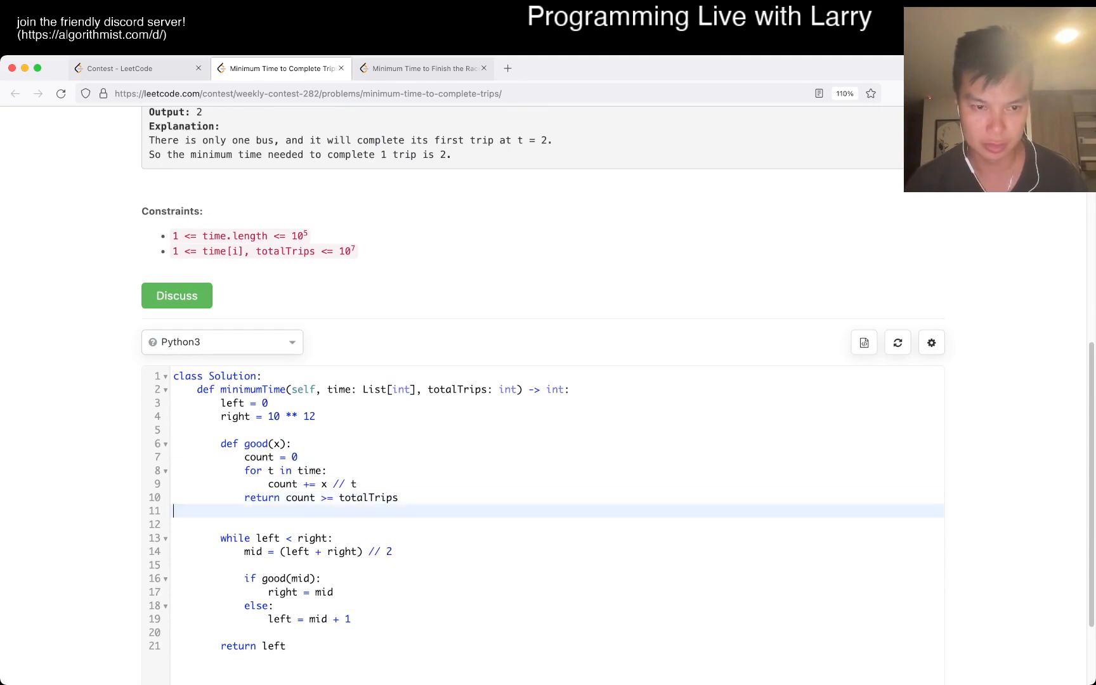
scroll(down, 3)
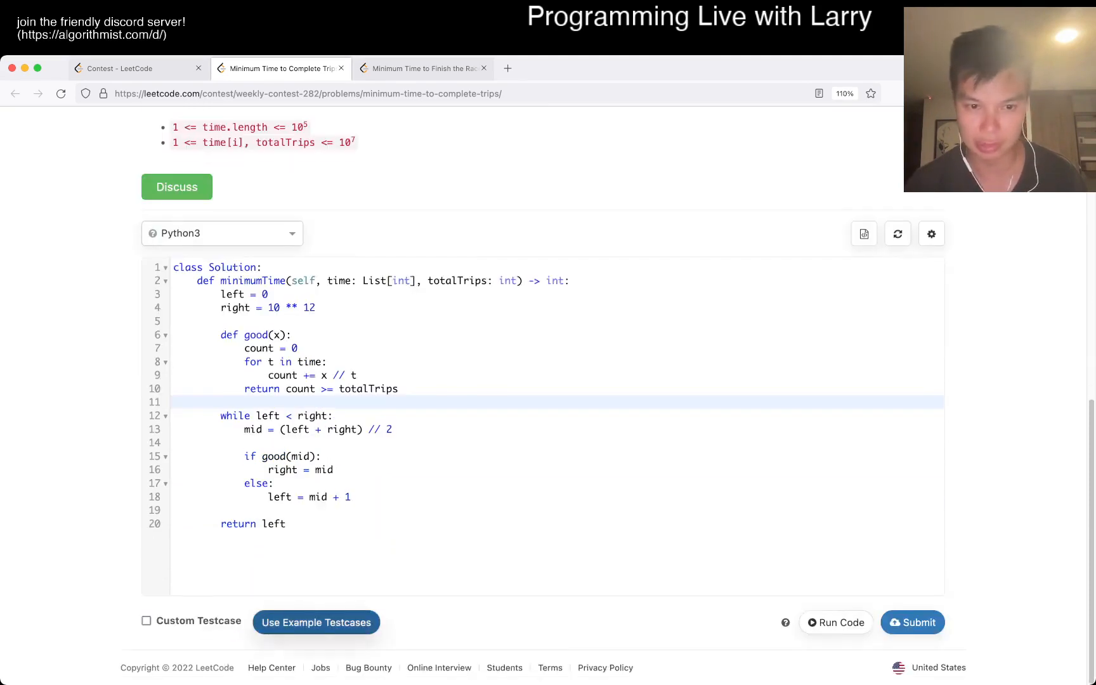
Step: Run the example tests and submit, getting Wrong Answer on time [10000000], totalTrips 10000000
click(146, 620)
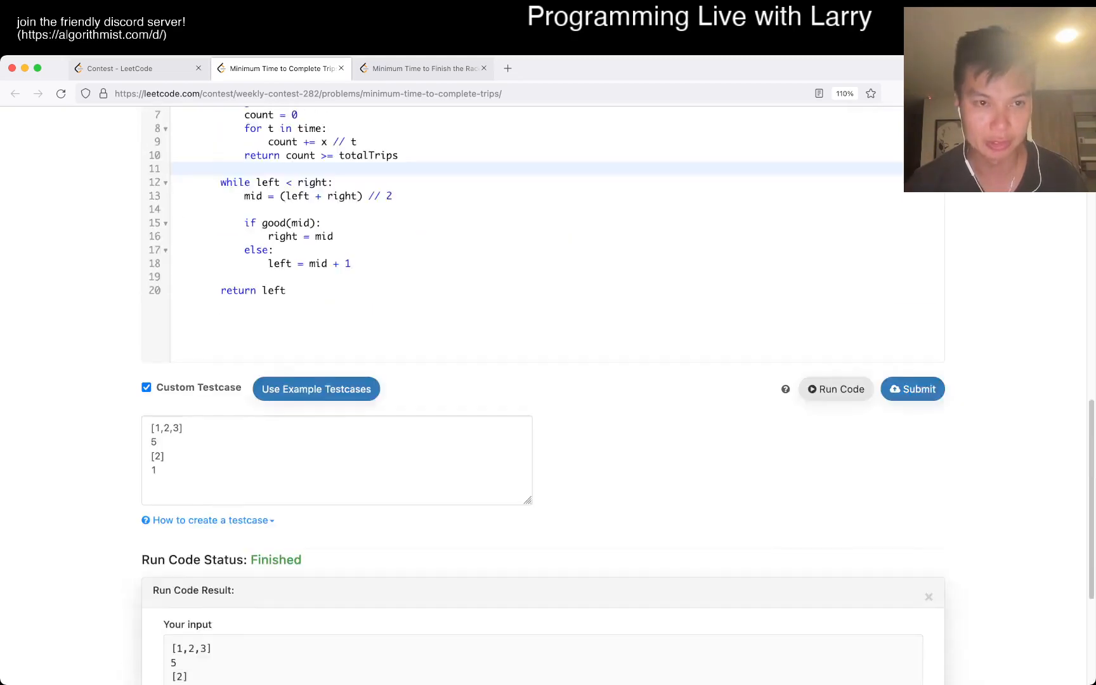
scroll(up, 3)
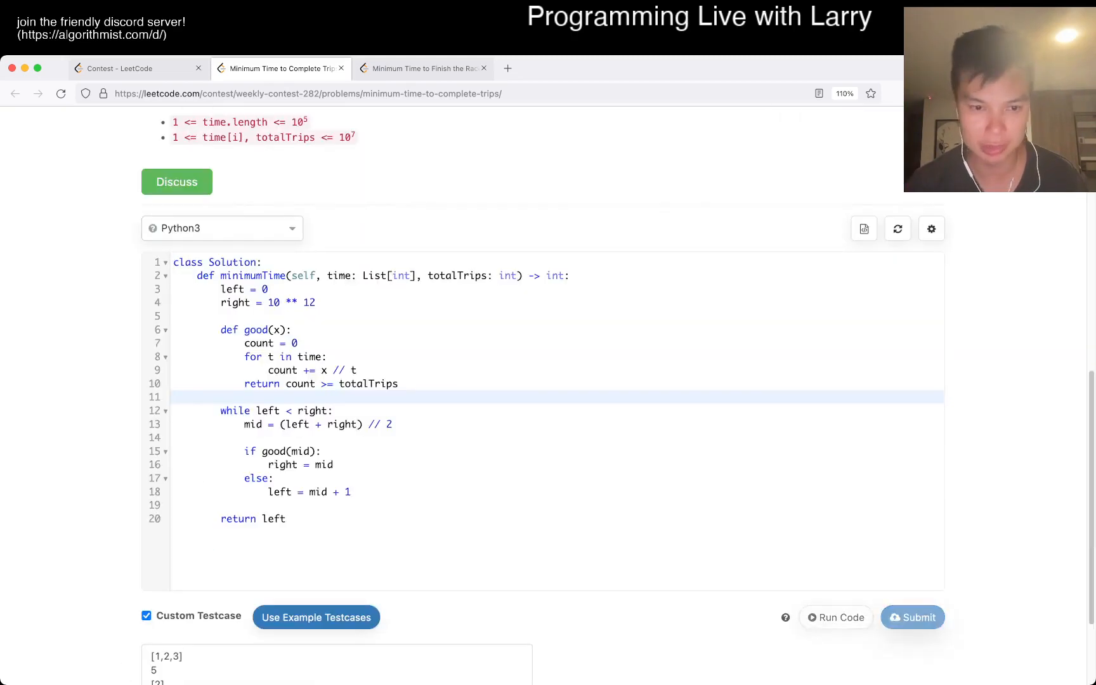
click(912, 618)
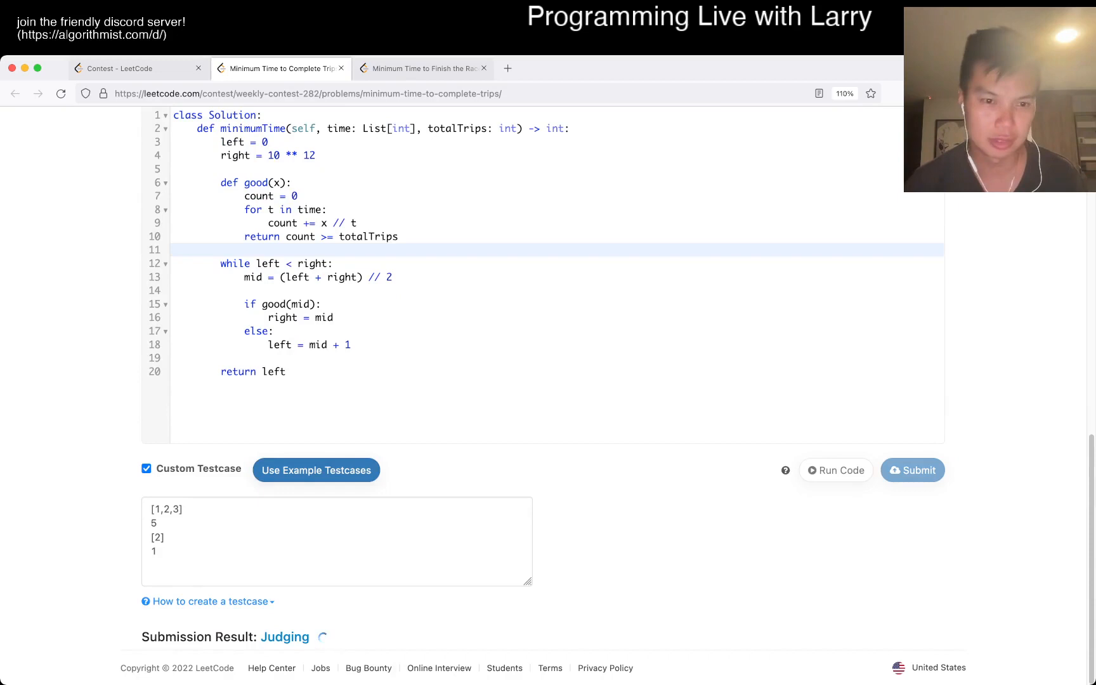
double_click(310, 155)
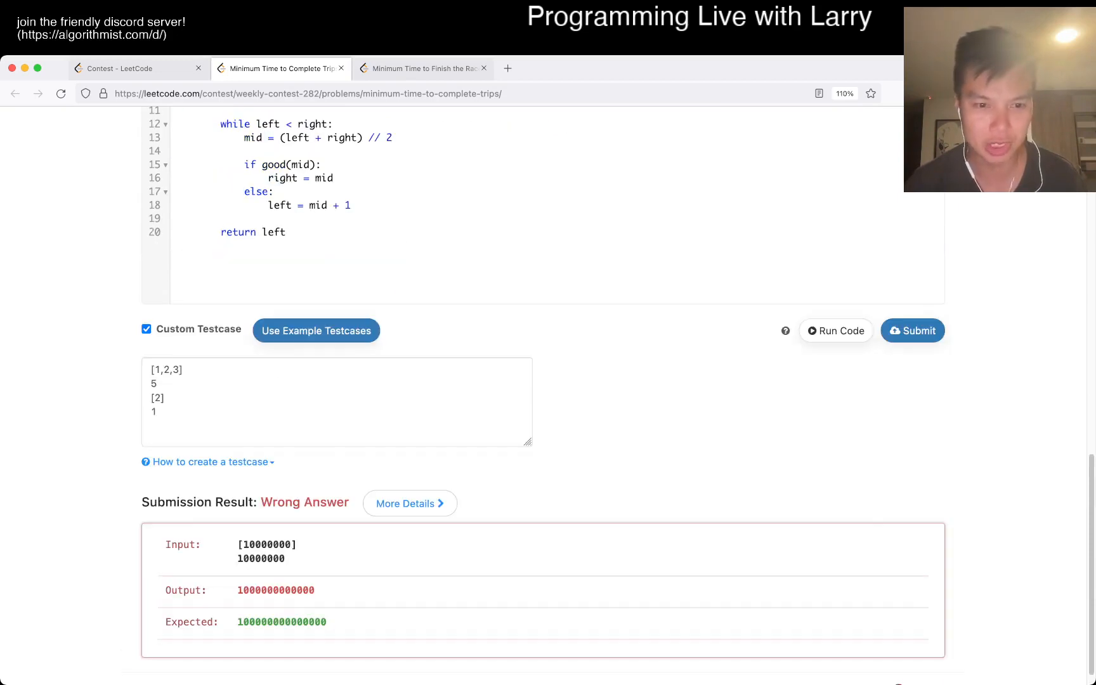
Step: Raise the upper bound from 10 ** 12 to 10 ** 20 and rerun on the failing case
scroll(up, 3)
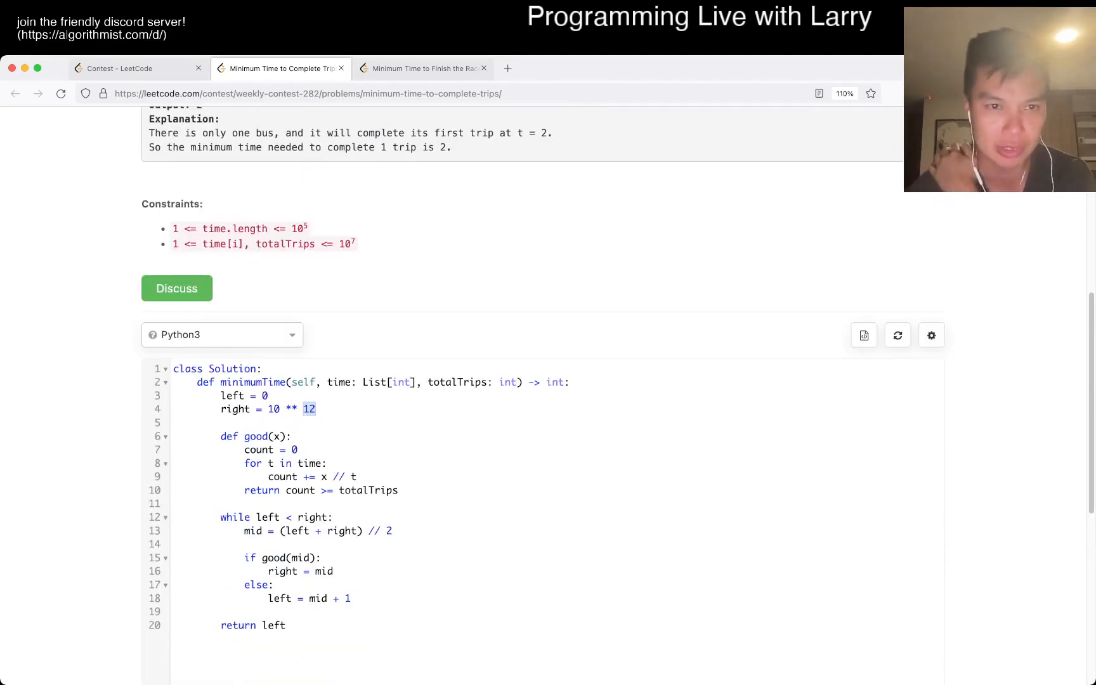
double_click(344, 243)
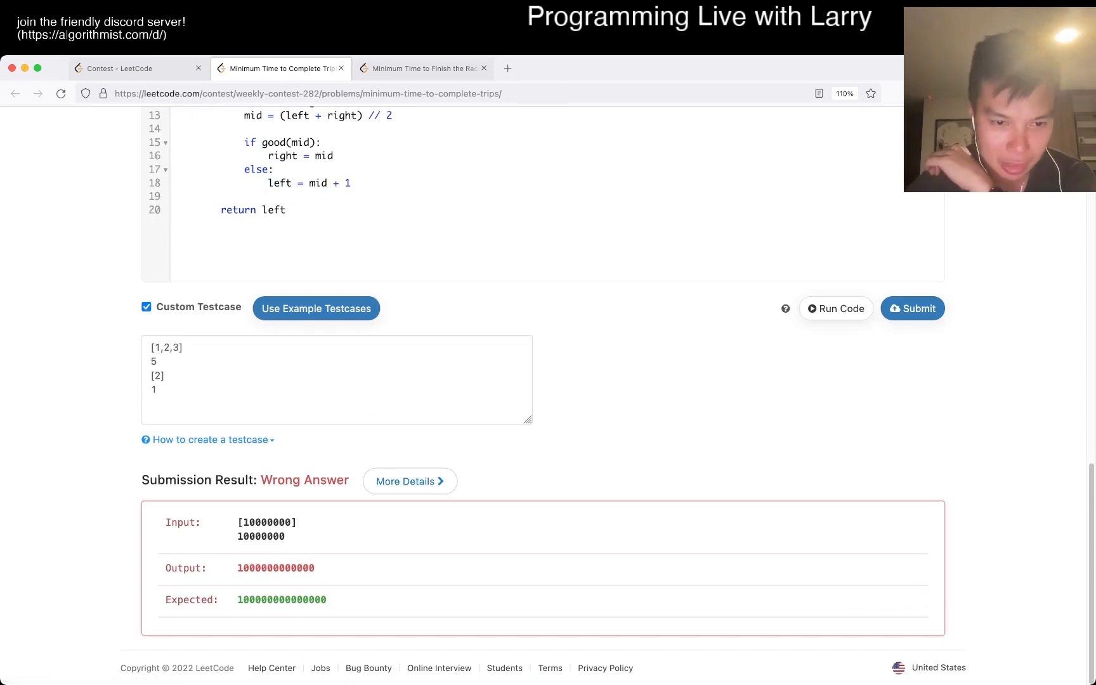
scroll(up, 3)
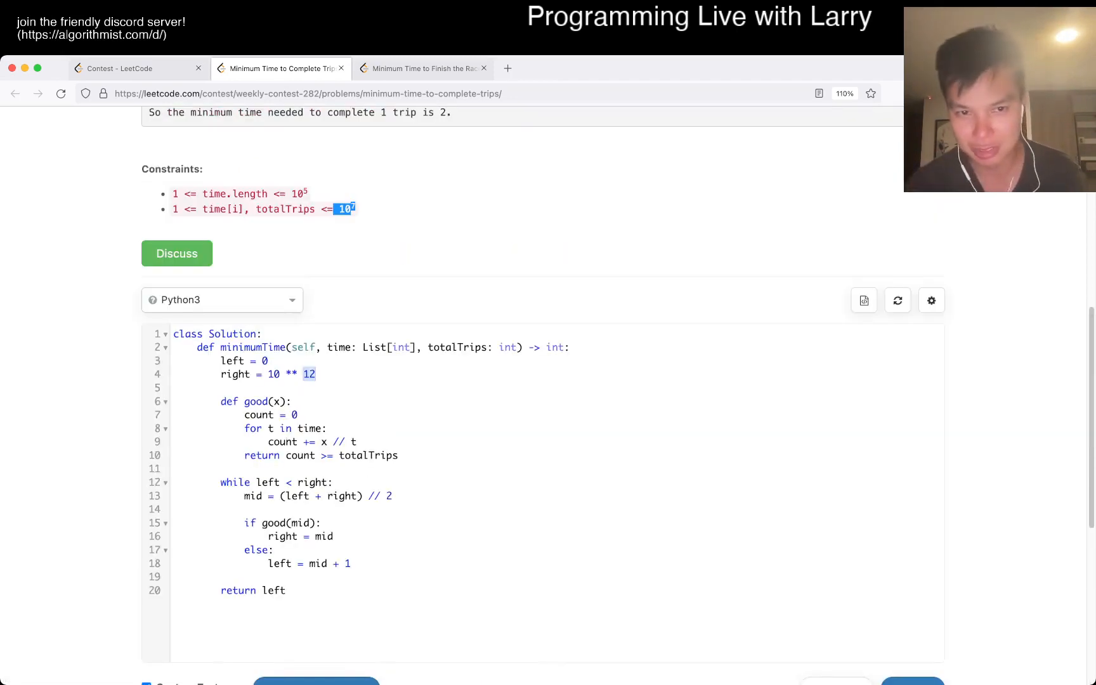
scroll(down, 3)
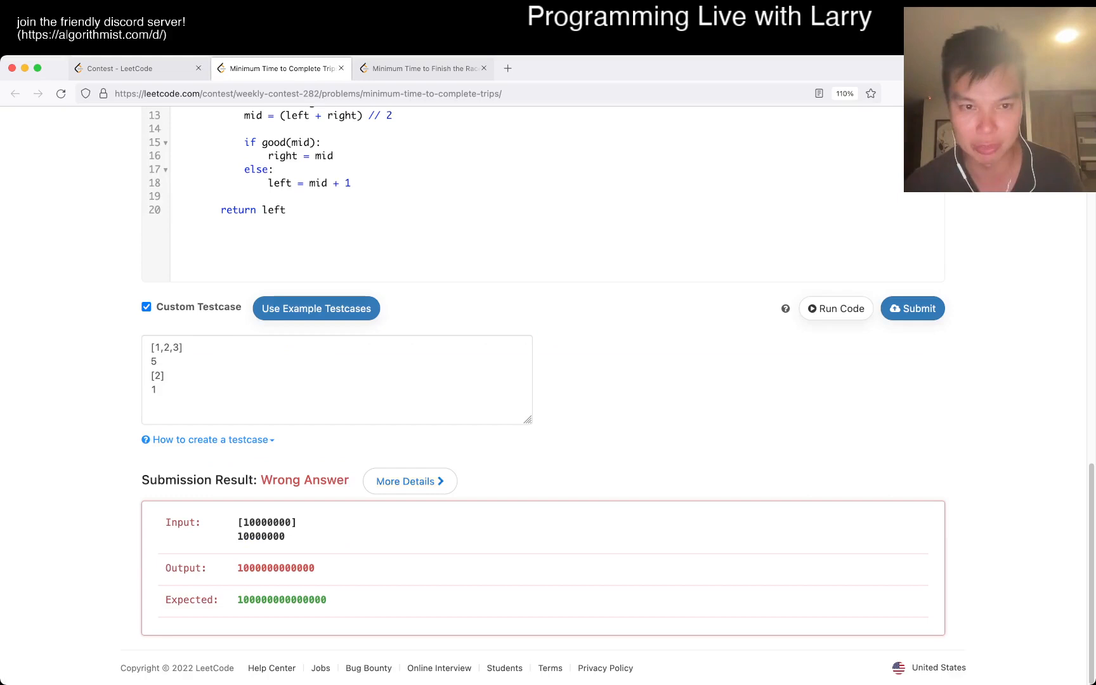
scroll(down, 3)
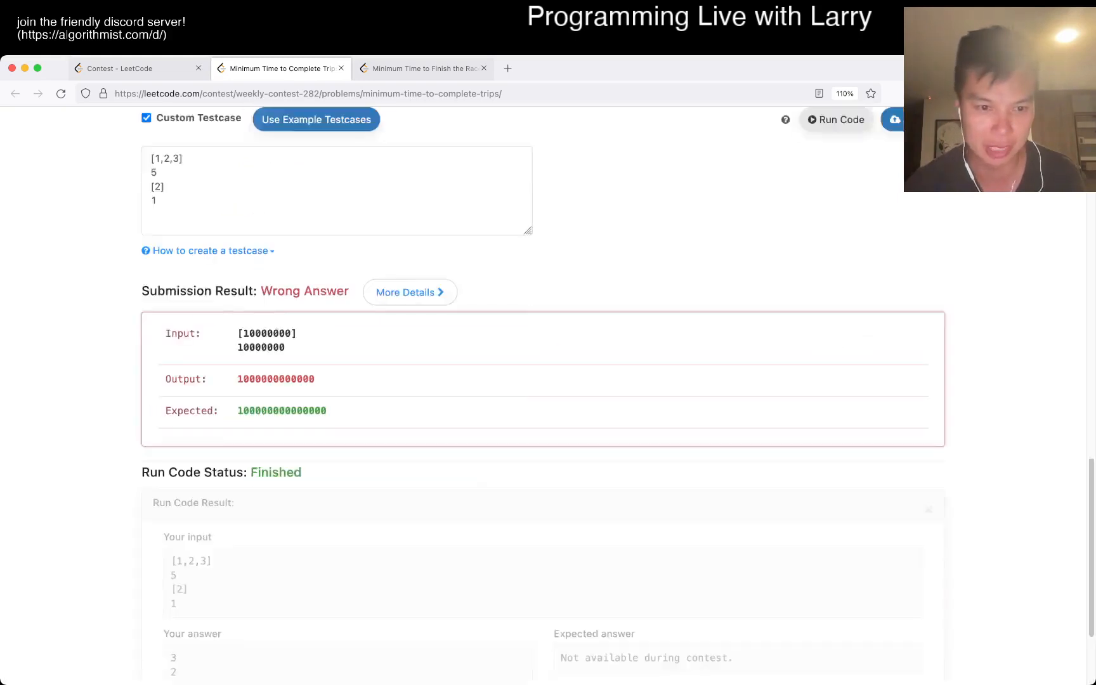
scroll(up, 3)
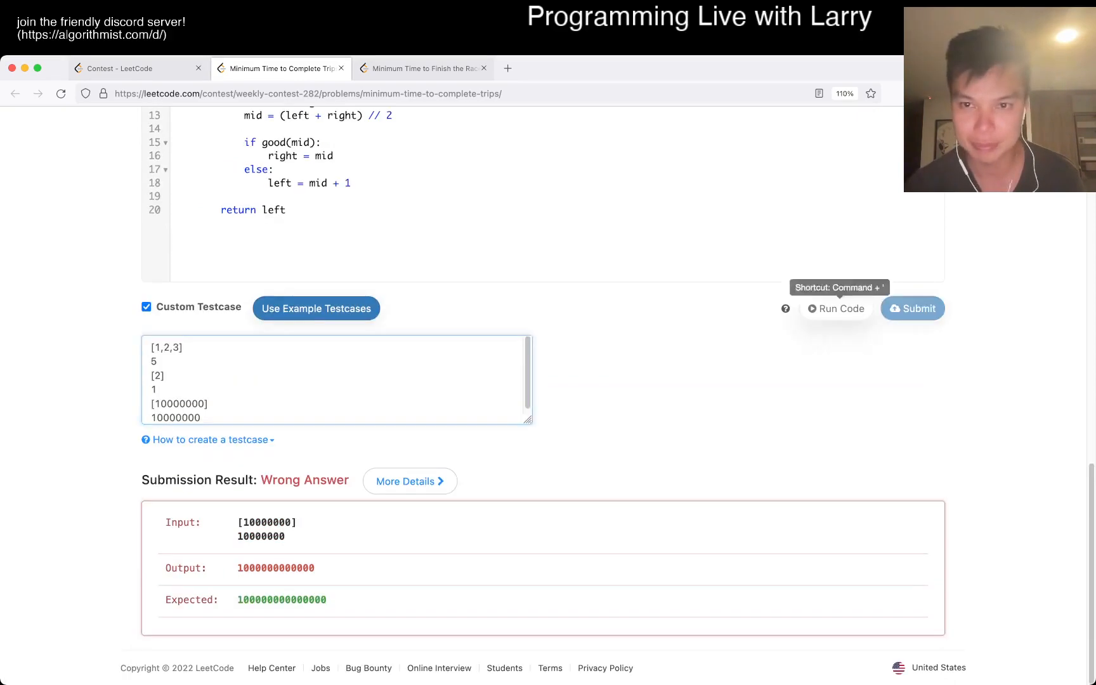
click(836, 308)
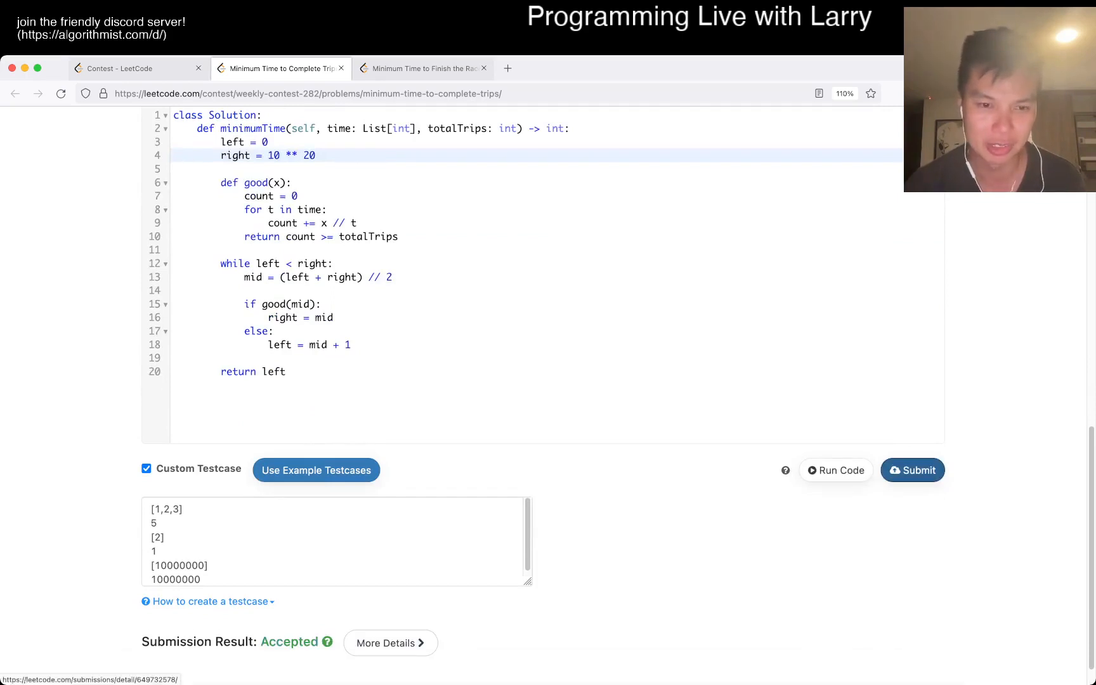
Step: Close the accepted problem, leaving Minimum Time to Finish the Race open
click(423, 69)
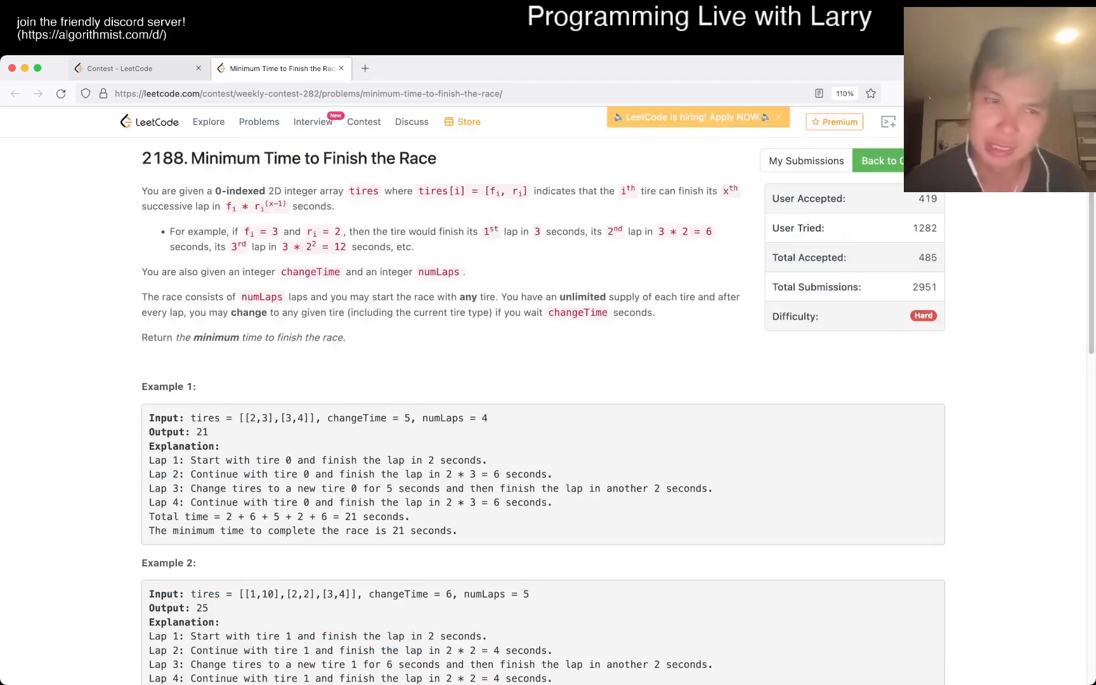